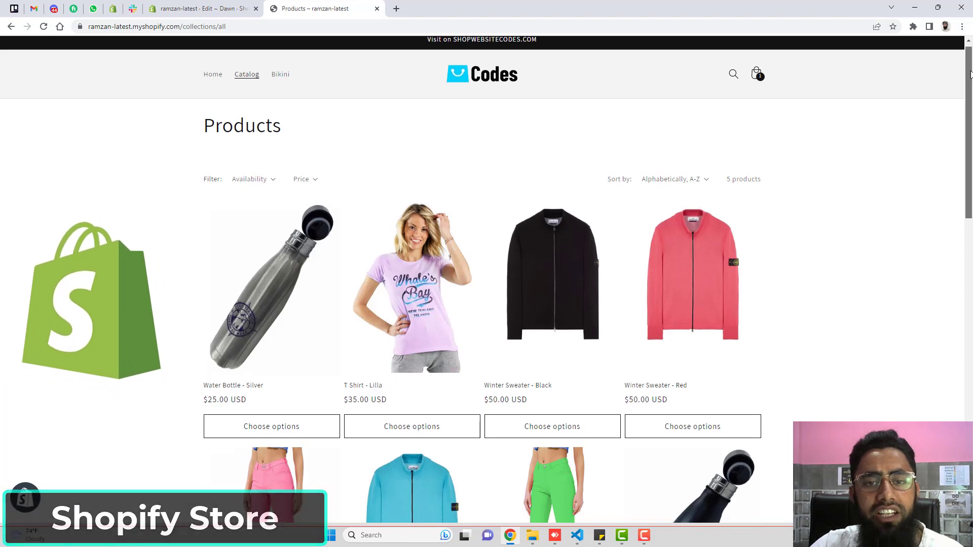
# Step: Scroll through the current page and go to Online Store > Themes in the admin
pyautogui.scroll(-3)
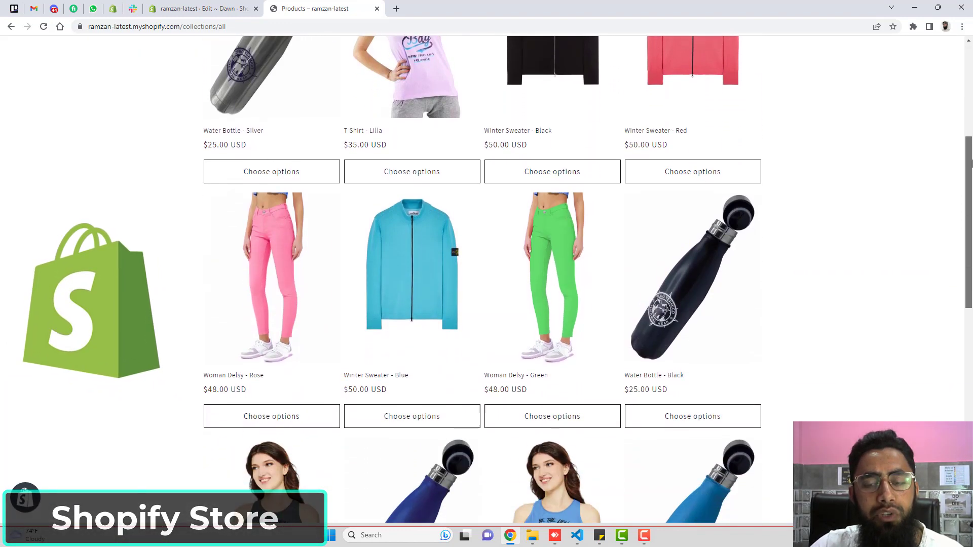
pyautogui.scroll(-3)
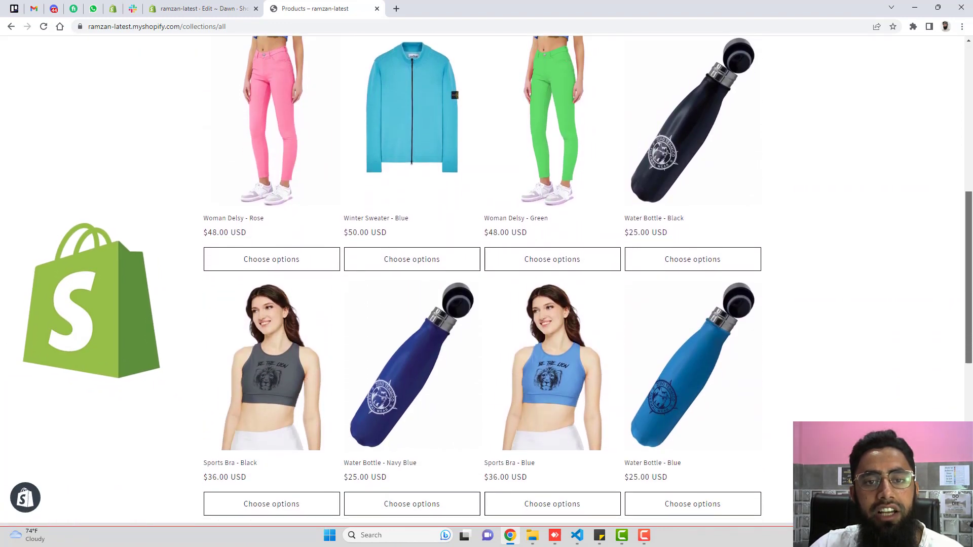
pyautogui.scroll(-3)
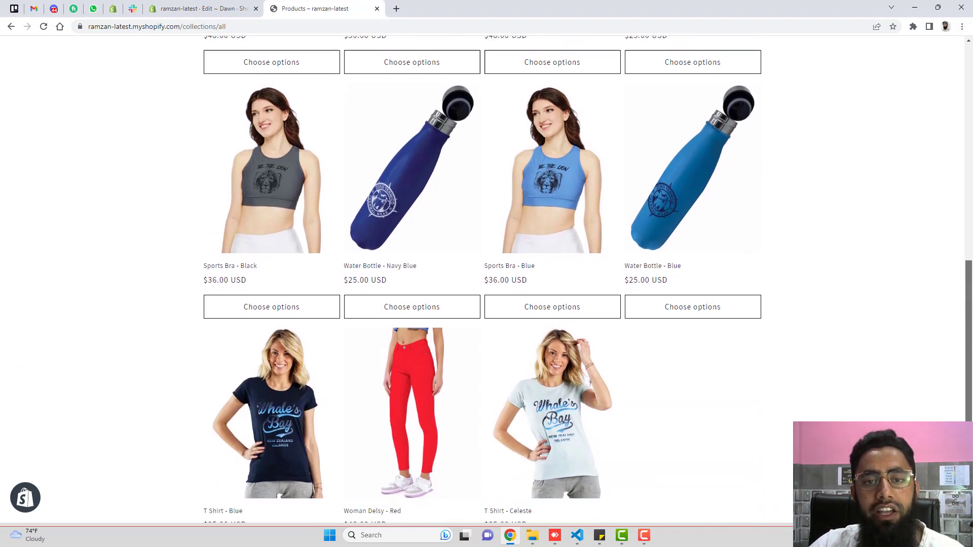
pyautogui.scroll(-3)
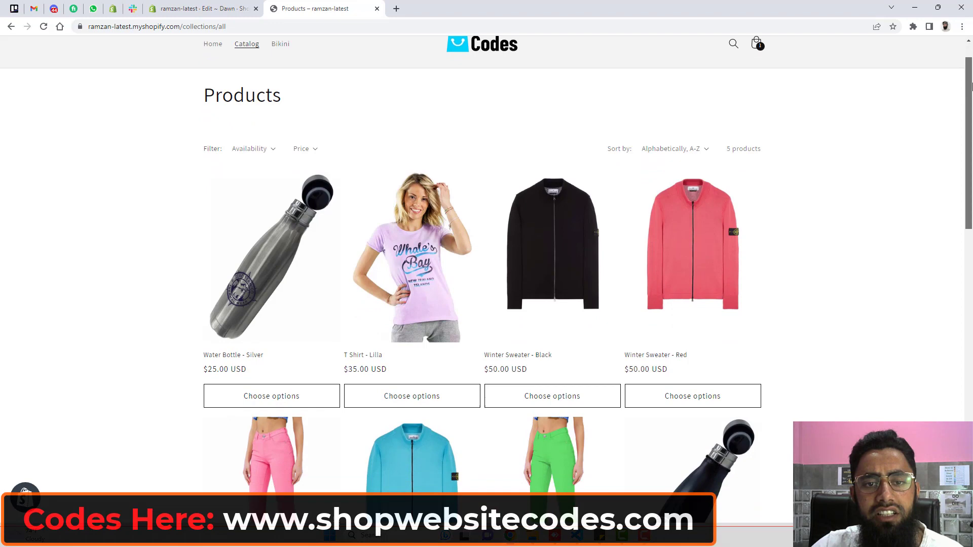
pyautogui.scroll(-3)
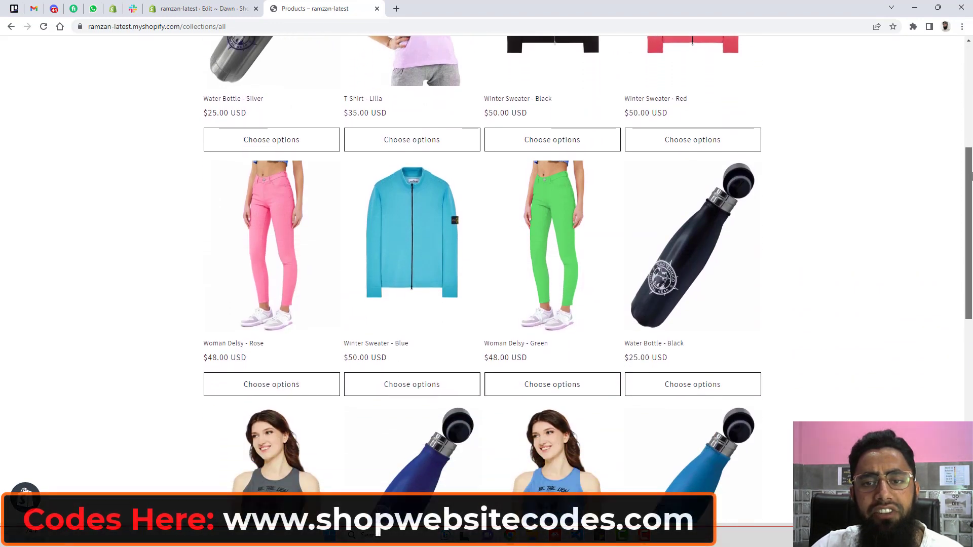
pyautogui.scroll(-3)
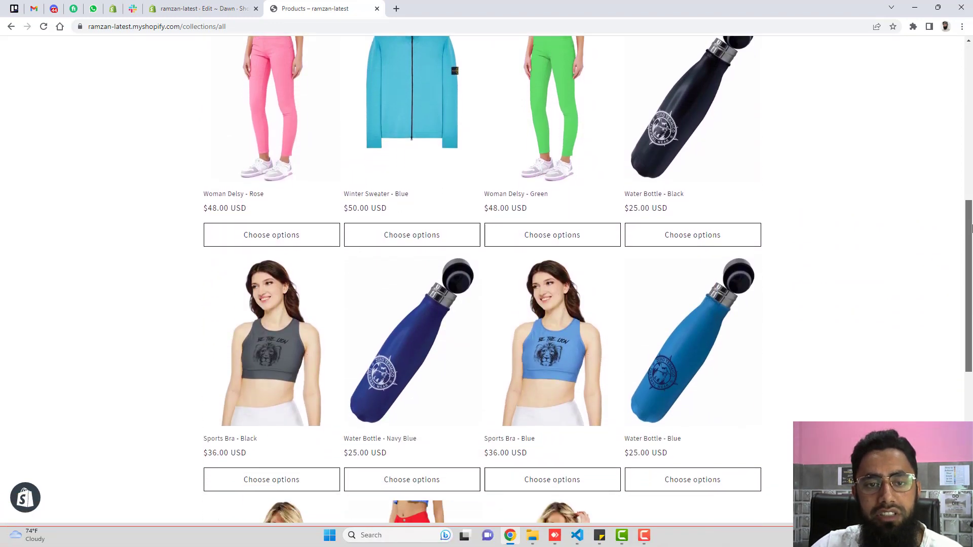
pyautogui.scroll(-3)
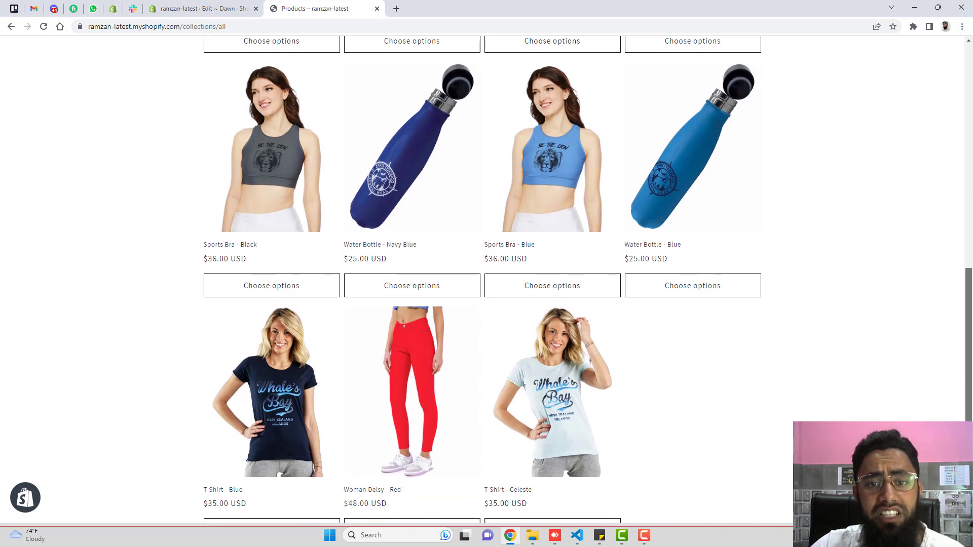
pyautogui.scroll(-3)
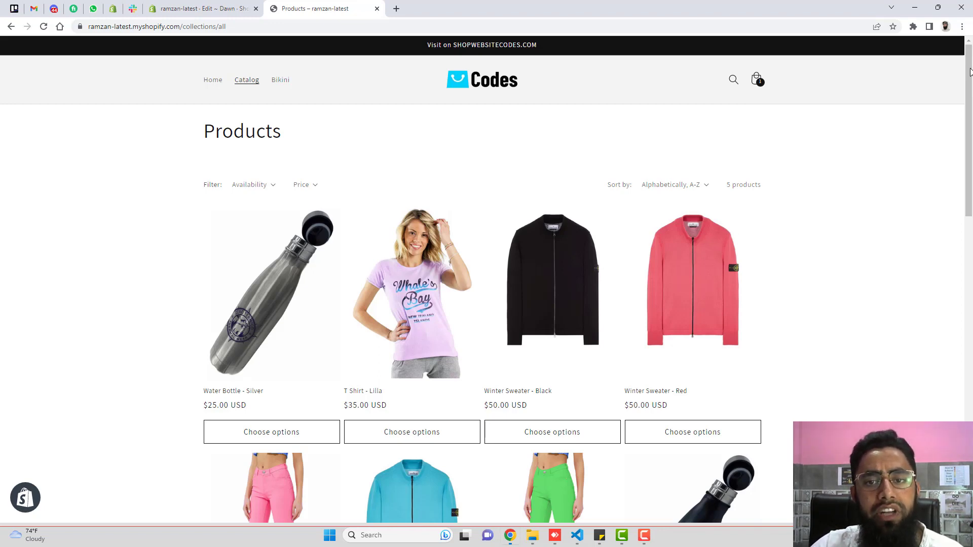
pyautogui.click(203, 8)
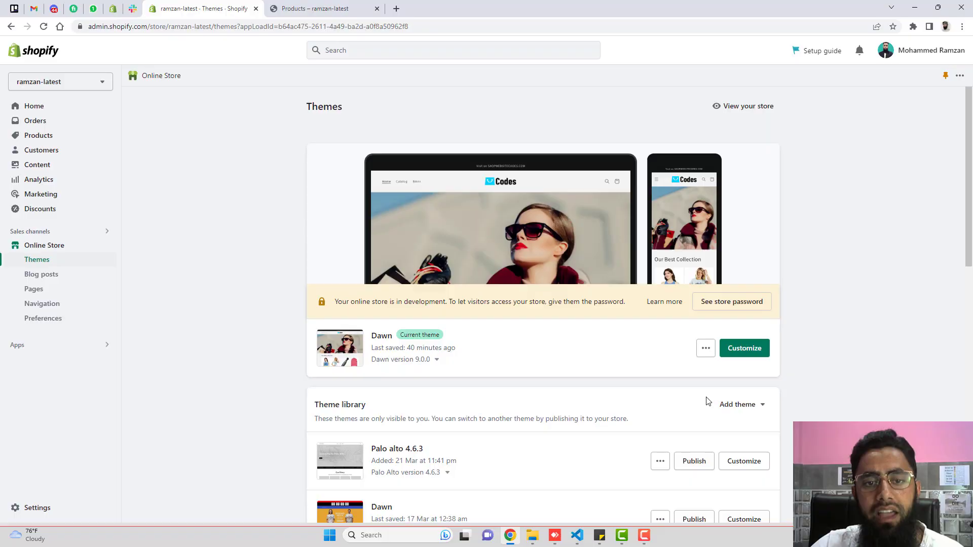
# Step: Preview the live store catalog, return to Themes and show the Dawn theme's ⋯ actions
pyautogui.click(322, 8)
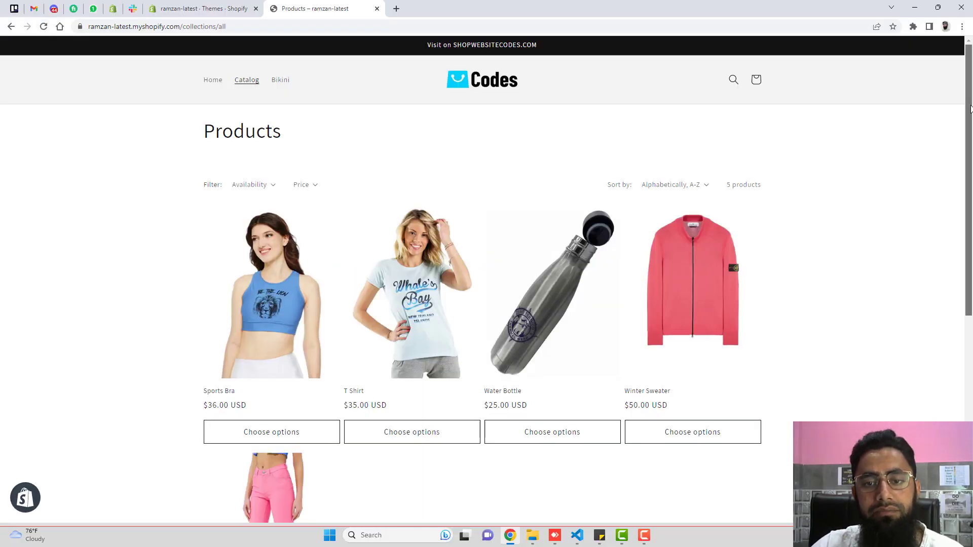
pyautogui.scroll(-3)
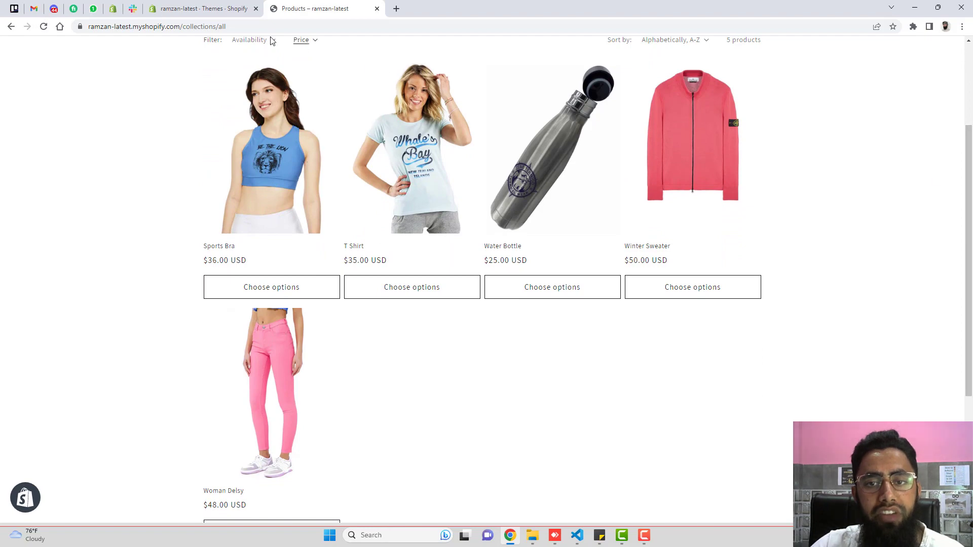
pyautogui.click(198, 8)
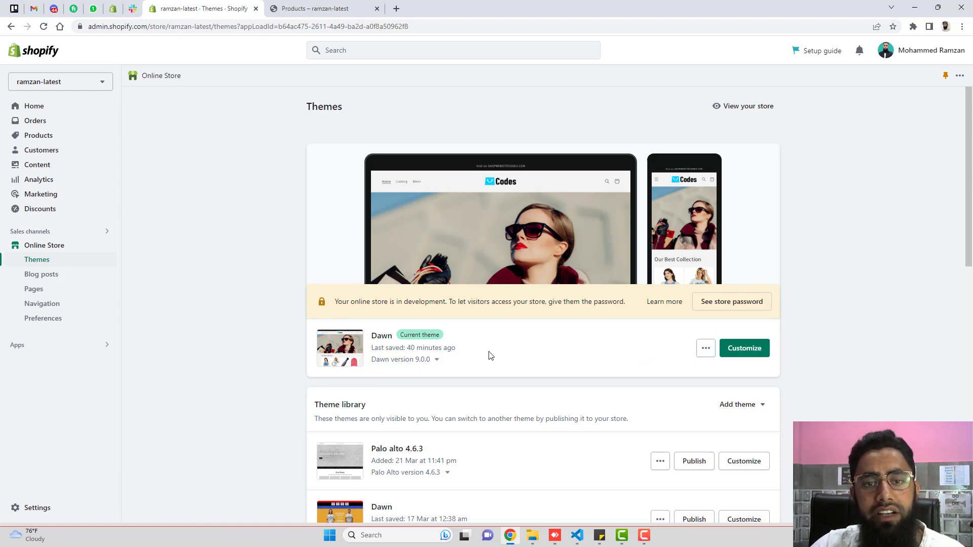
pyautogui.click(705, 348)
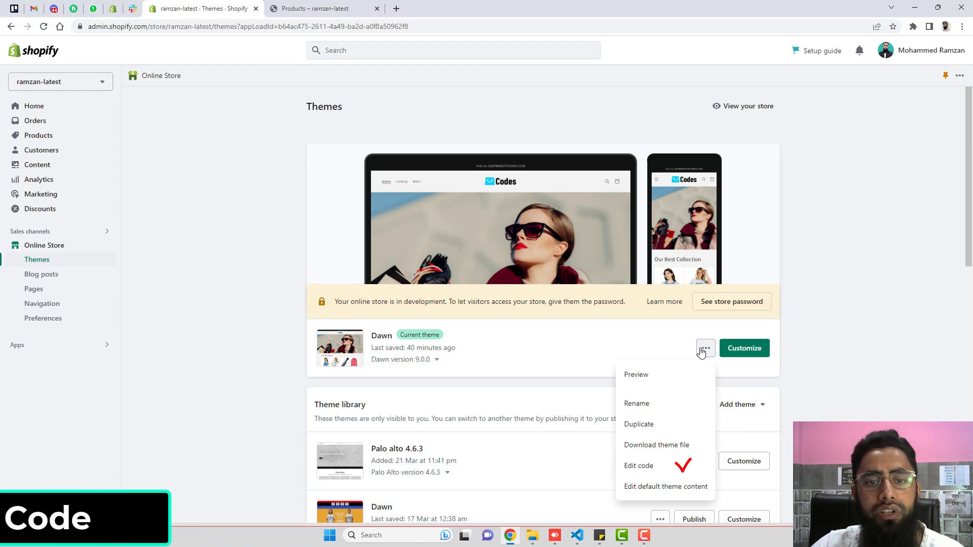
# Step: Enter Edit code for Dawn and view document.txt from the package in Visual Studio Code
pyautogui.click(638, 465)
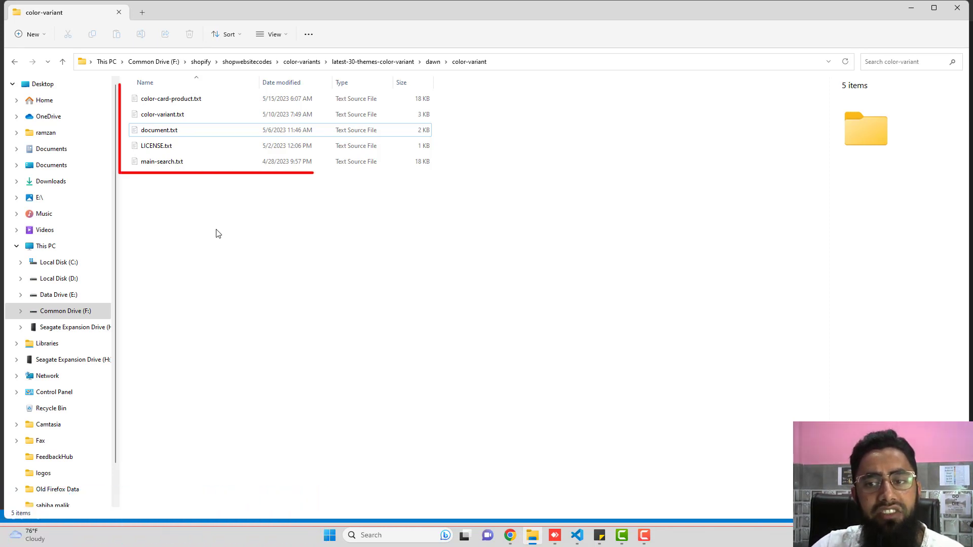
pyautogui.doubleClick(158, 130)
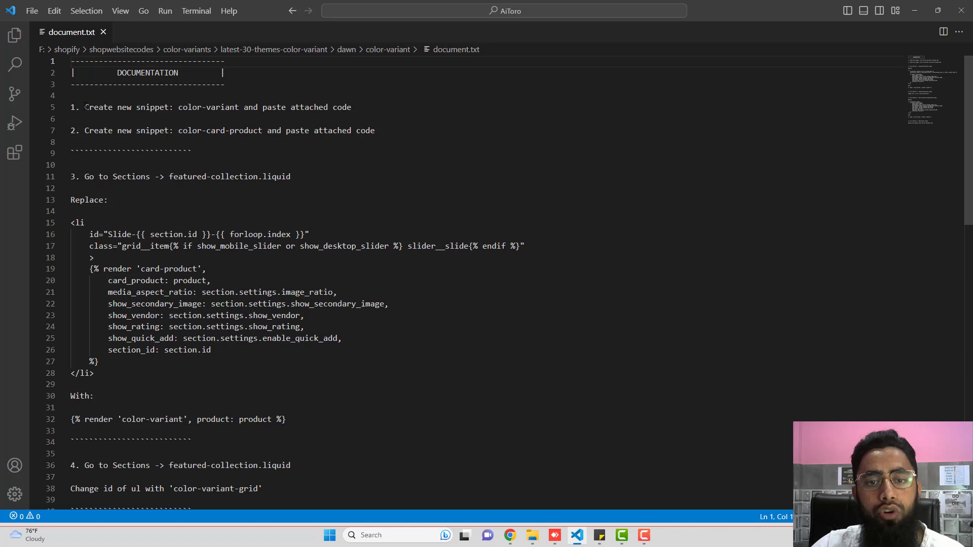
pyautogui.click(72, 95)
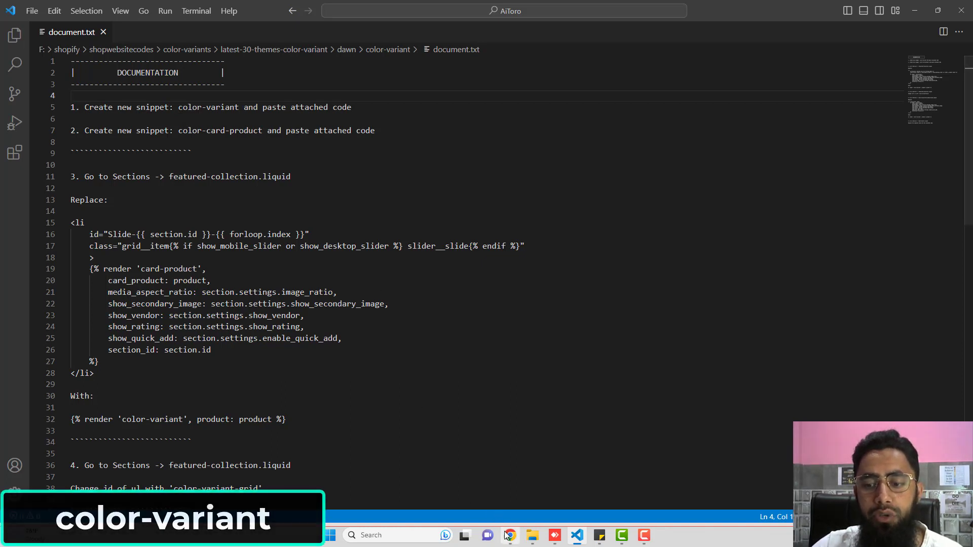
# Step: Add a new snippet named color-variant under Snippets and return to the package folder
pyautogui.click(510, 535)
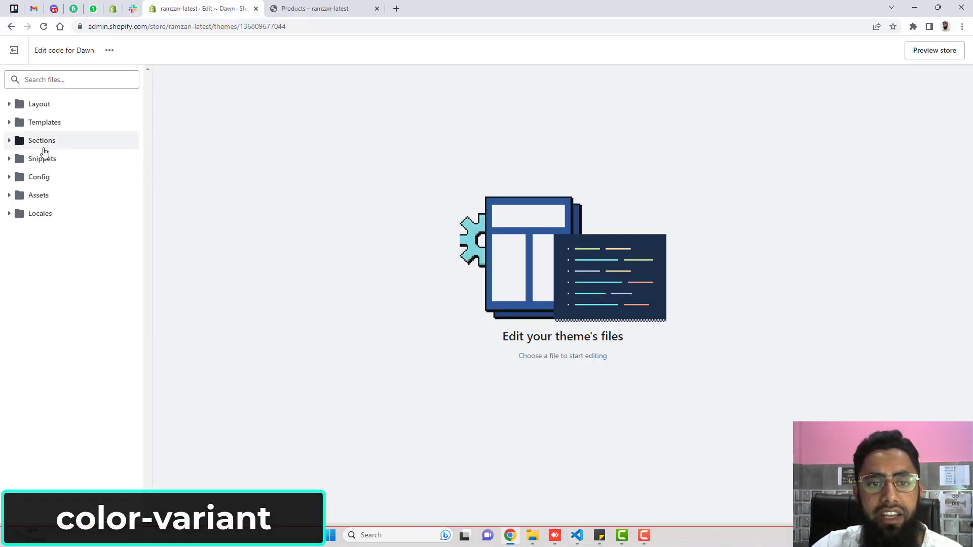
pyautogui.click(42, 158)
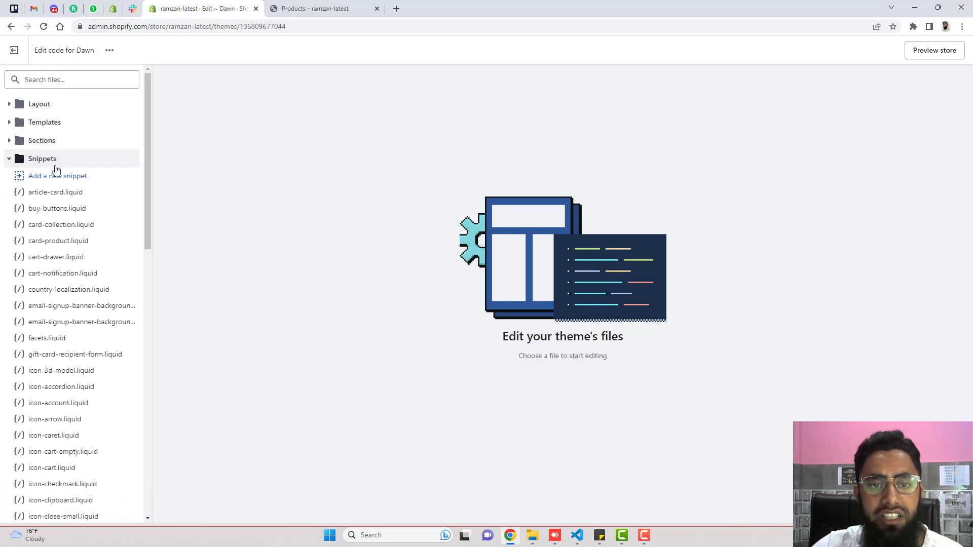
pyautogui.click(57, 176)
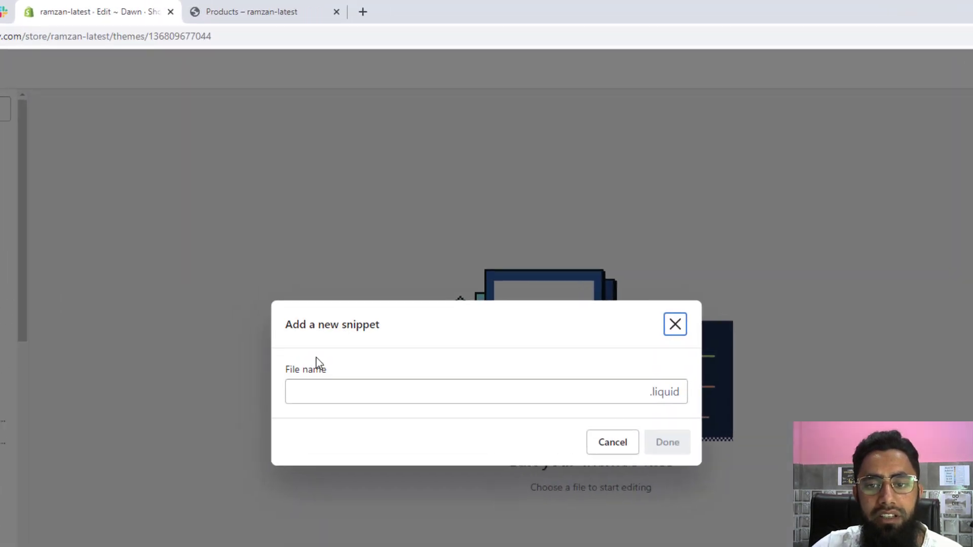
pyautogui.write('color-variant')
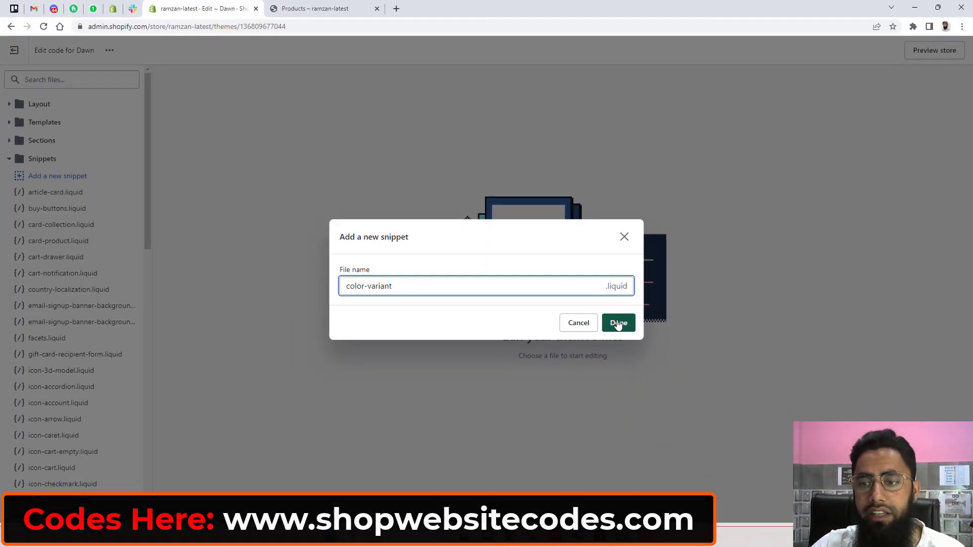
pyautogui.click(618, 323)
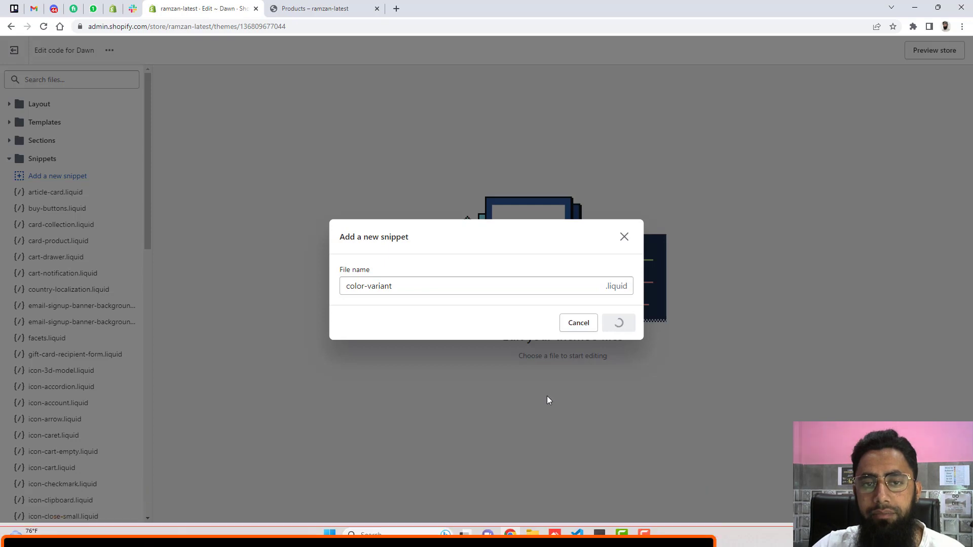
pyautogui.click(618, 324)
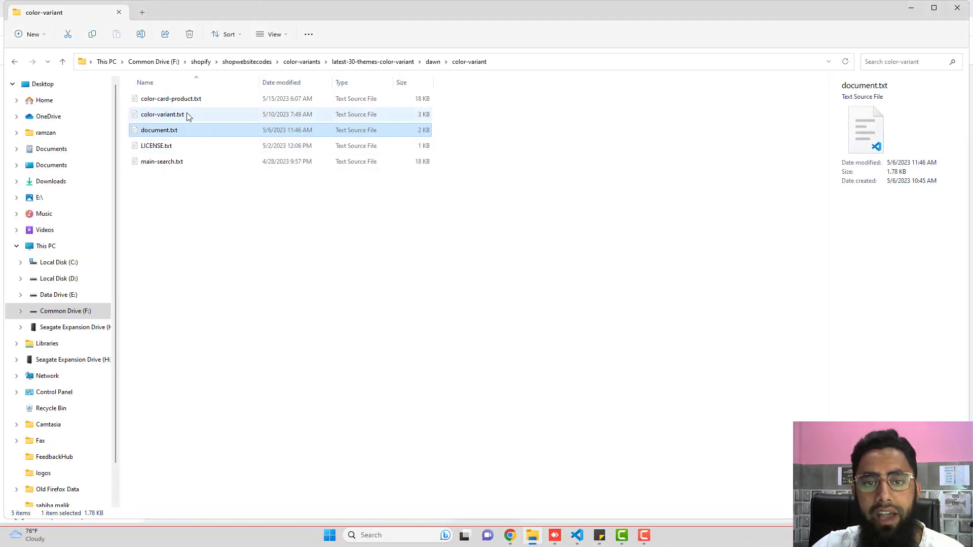
# Step: Paste the whole color-variant.txt code into color-variant.liquid and save it
pyautogui.doubleClick(160, 113)
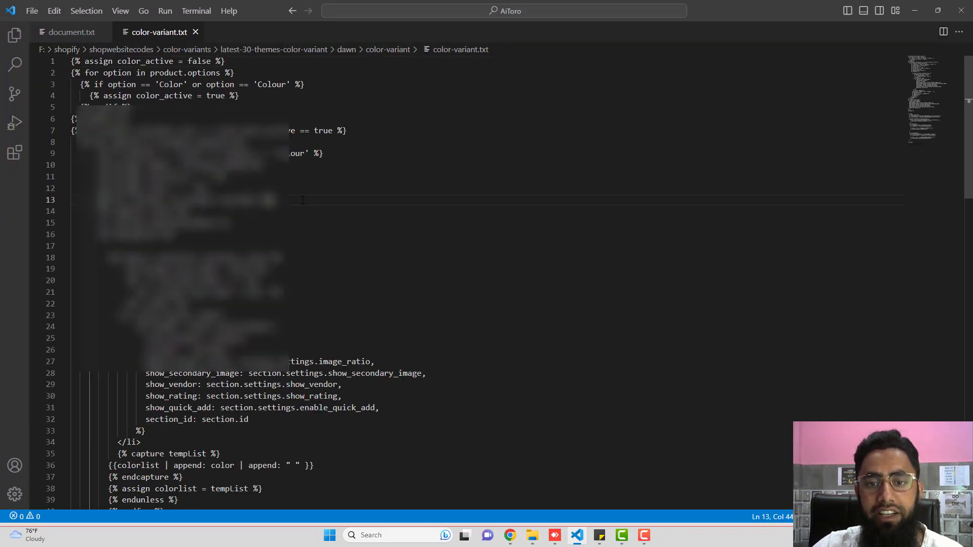
pyautogui.press('Ctrl+a')
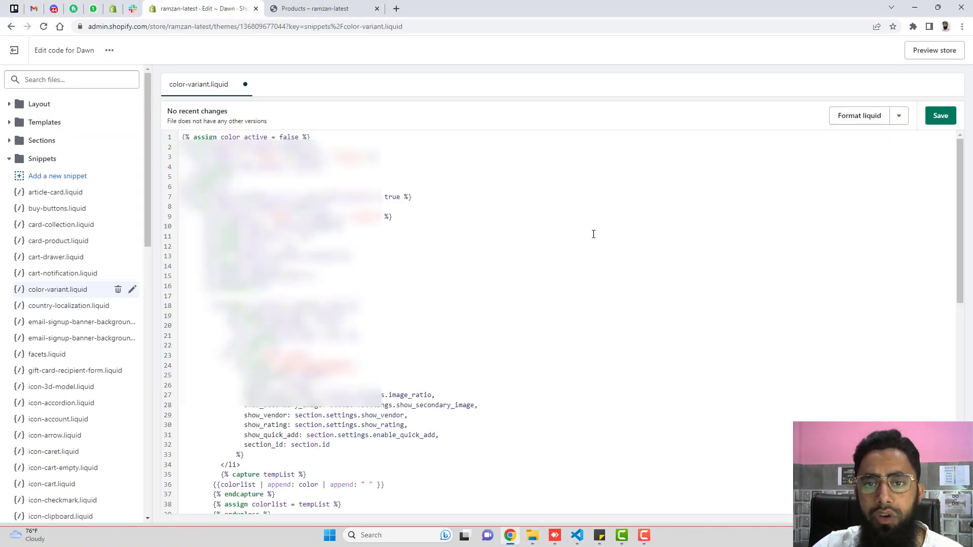
pyautogui.click(940, 115)
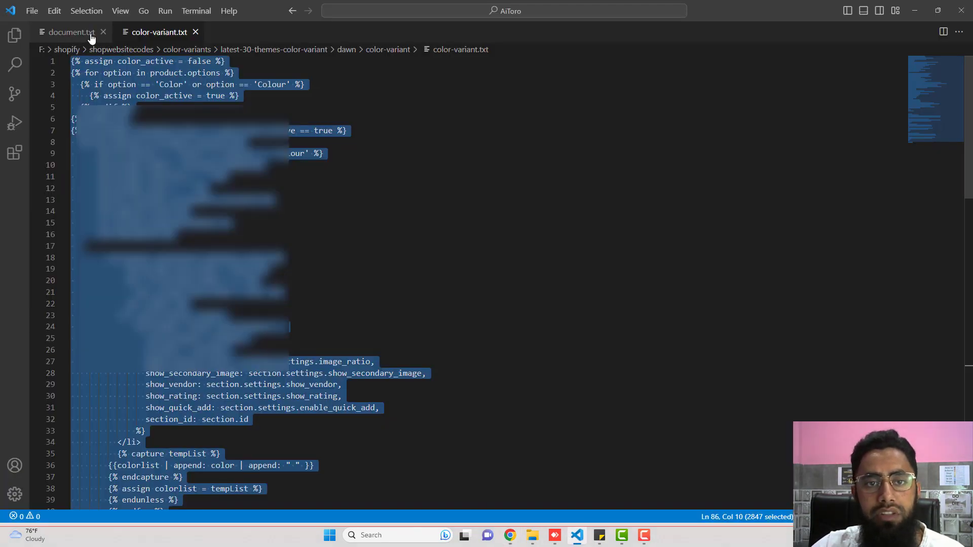
pyautogui.click(66, 31)
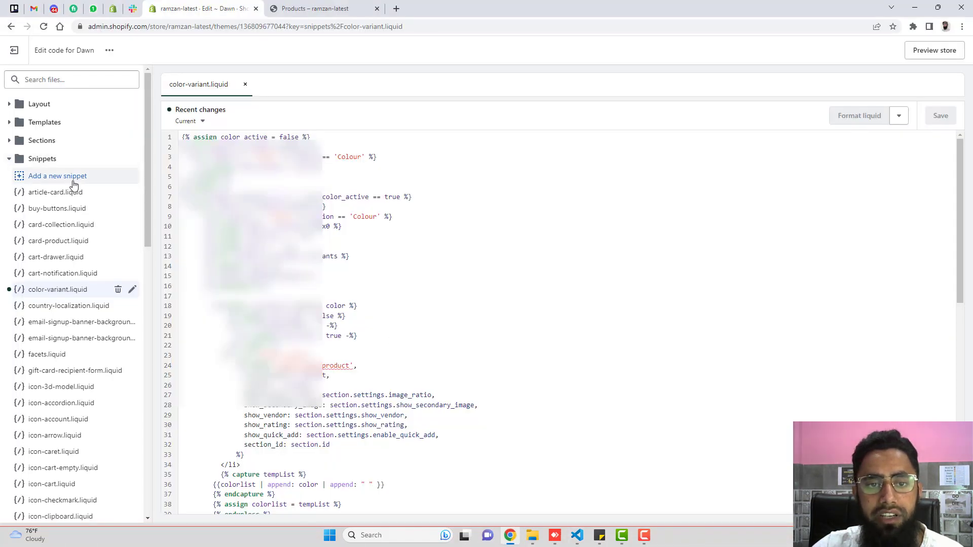
# Step: Add a color-card-product snippet and fill it with the code from color-card-product.txt
pyautogui.click(57, 176)
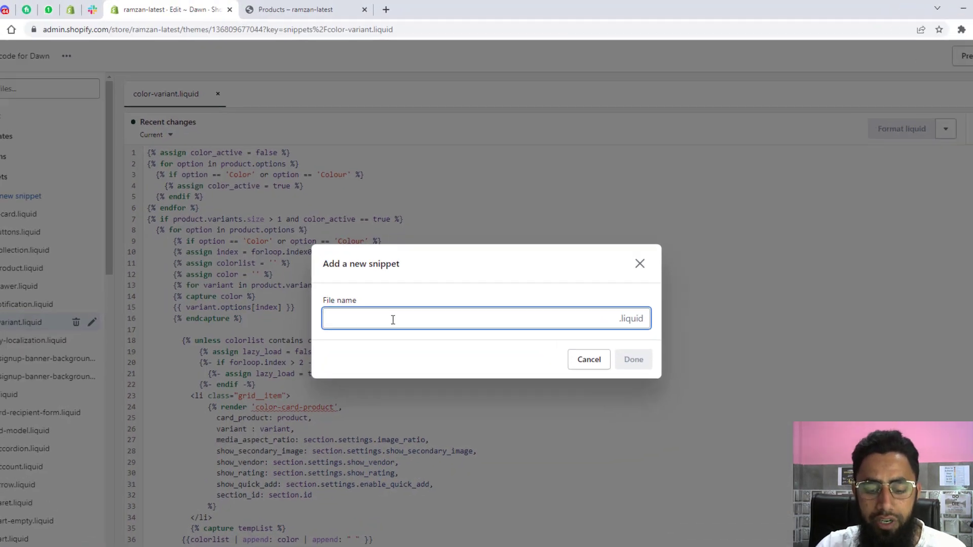
pyautogui.write('color-card-product')
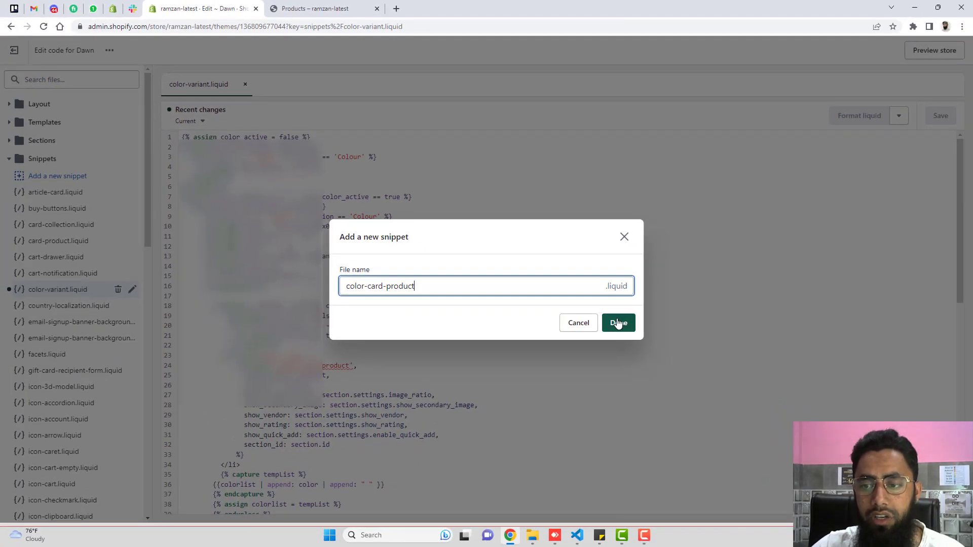
pyautogui.click(618, 324)
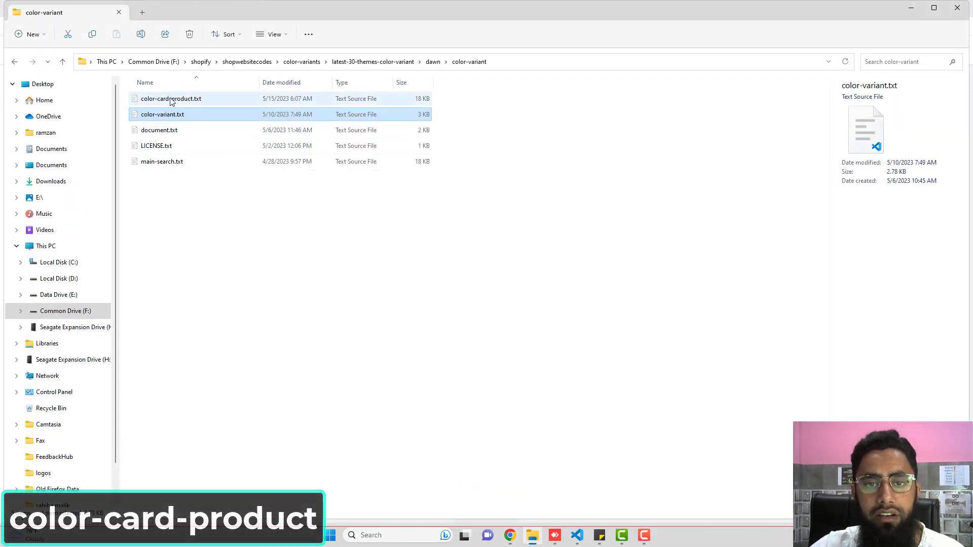
pyautogui.doubleClick(170, 100)
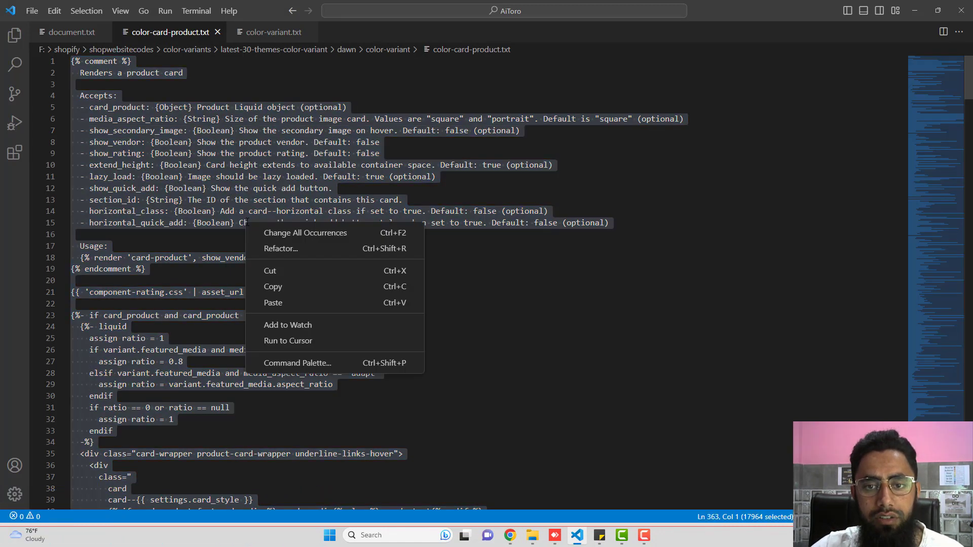
pyautogui.click(521, 445)
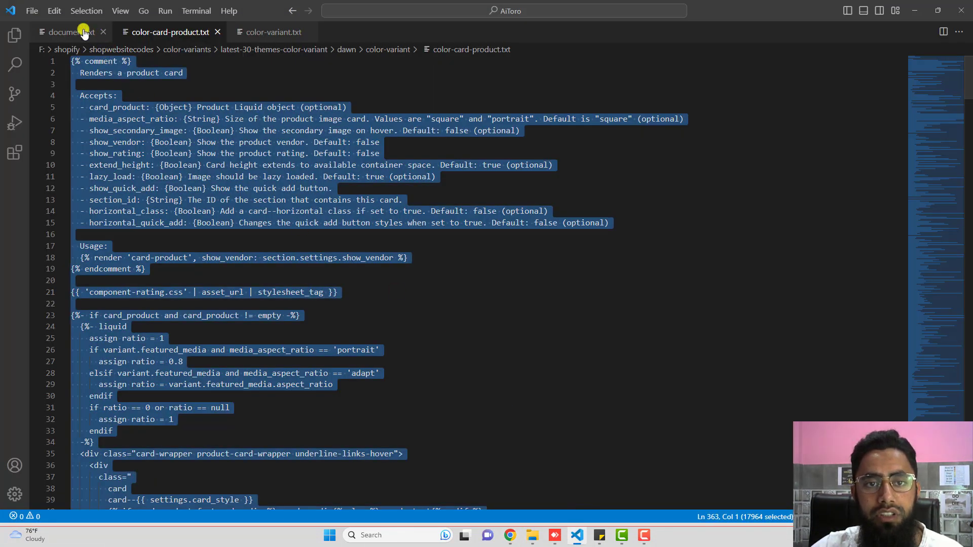
pyautogui.click(73, 31)
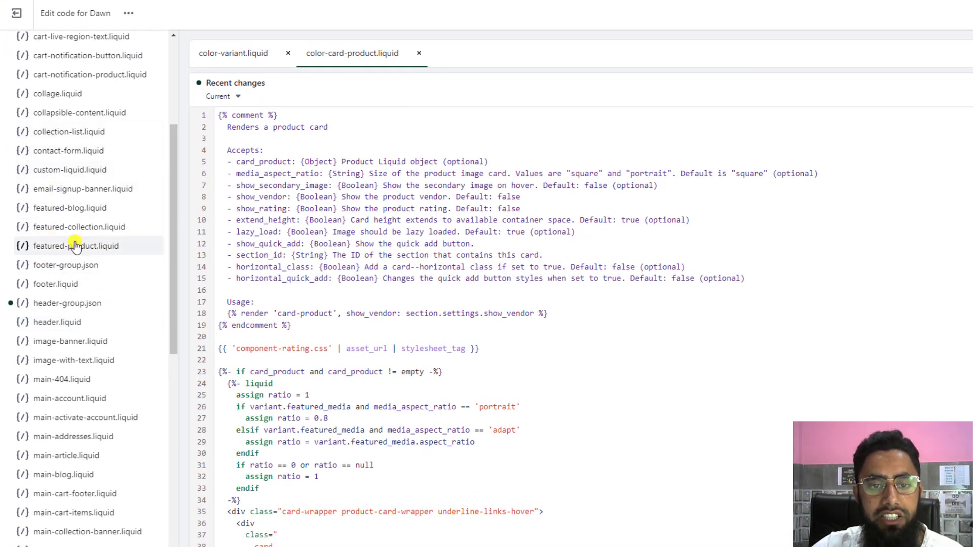
# Step: In featured-collection.liquid, replace the <li> card-product block with the color-variant render tag
pyautogui.click(78, 227)
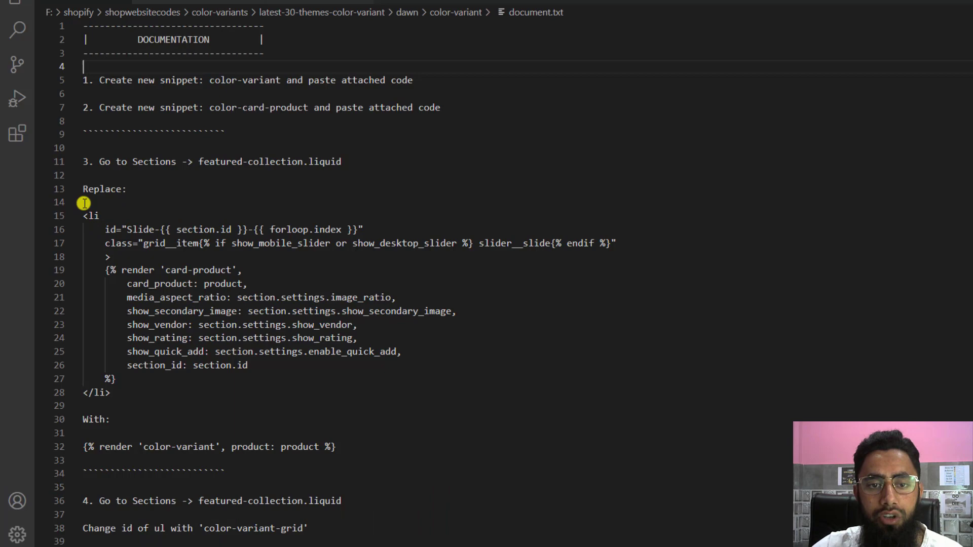
pyautogui.moveTo(82, 215); pyautogui.dragTo(105, 257)
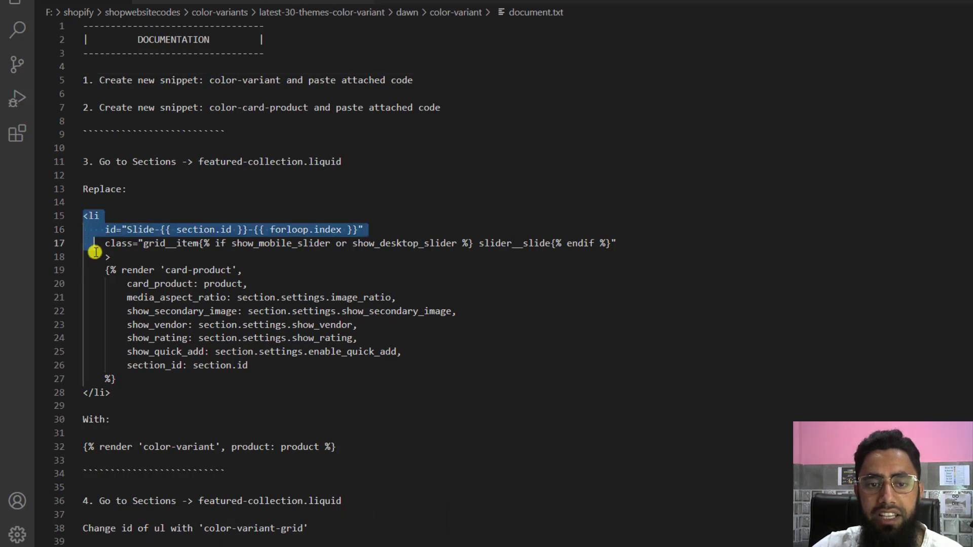
pyautogui.moveTo(84, 215); pyautogui.dragTo(111, 392)
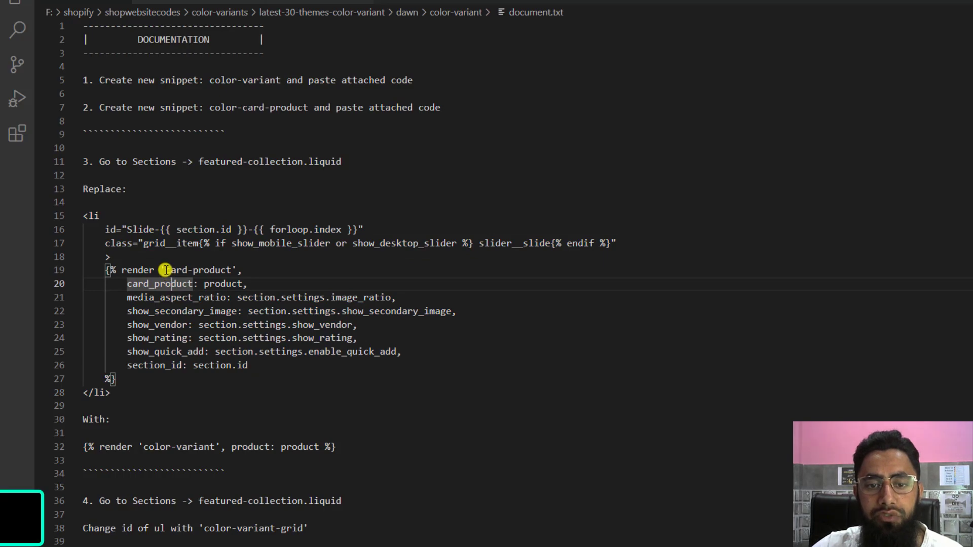
pyautogui.doubleClick(196, 270)
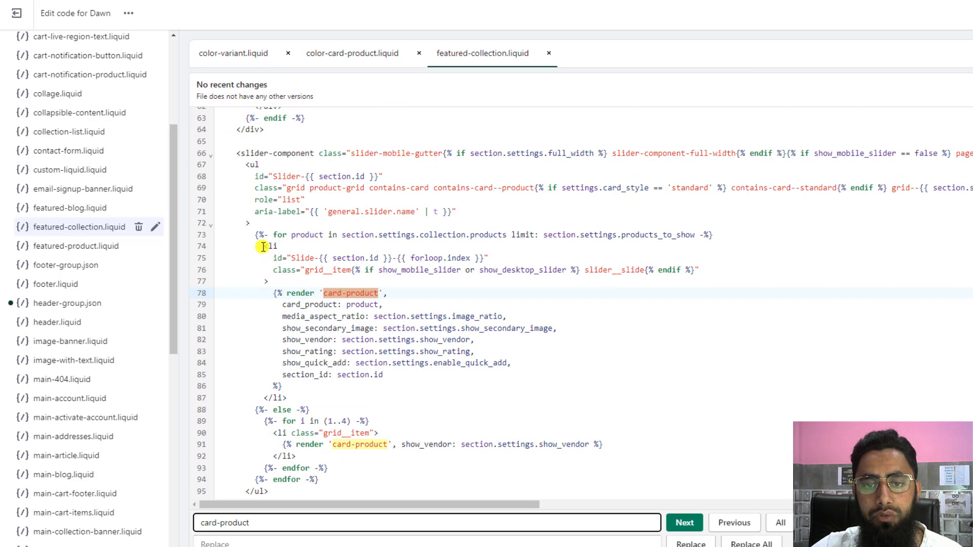
pyautogui.moveTo(264, 246); pyautogui.dragTo(295, 397)
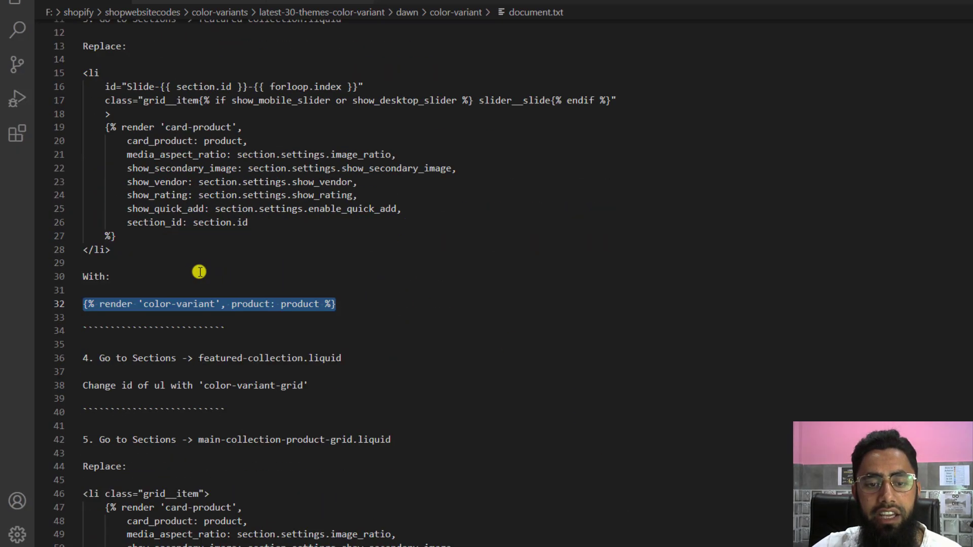
pyautogui.scroll(-3)
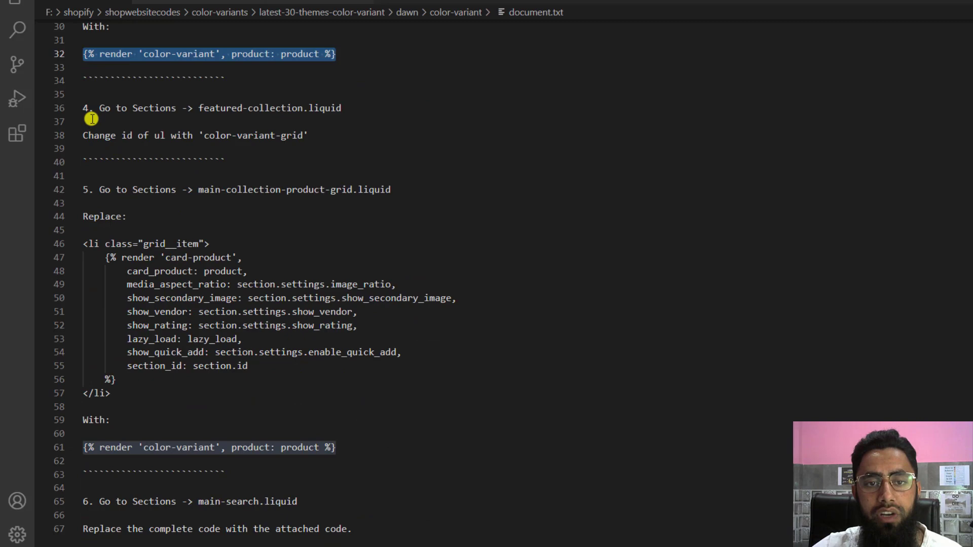
pyautogui.moveTo(203, 108)
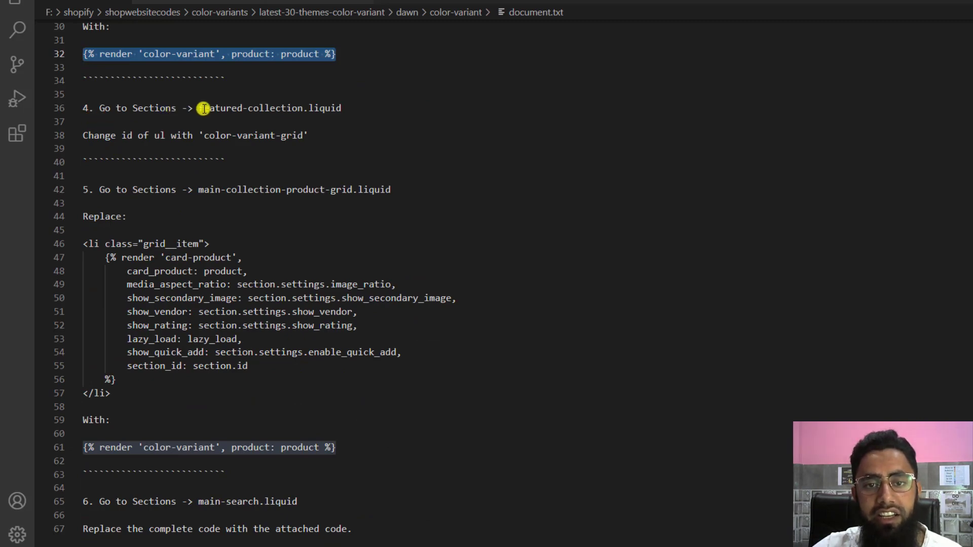
pyautogui.moveTo(353, 111)
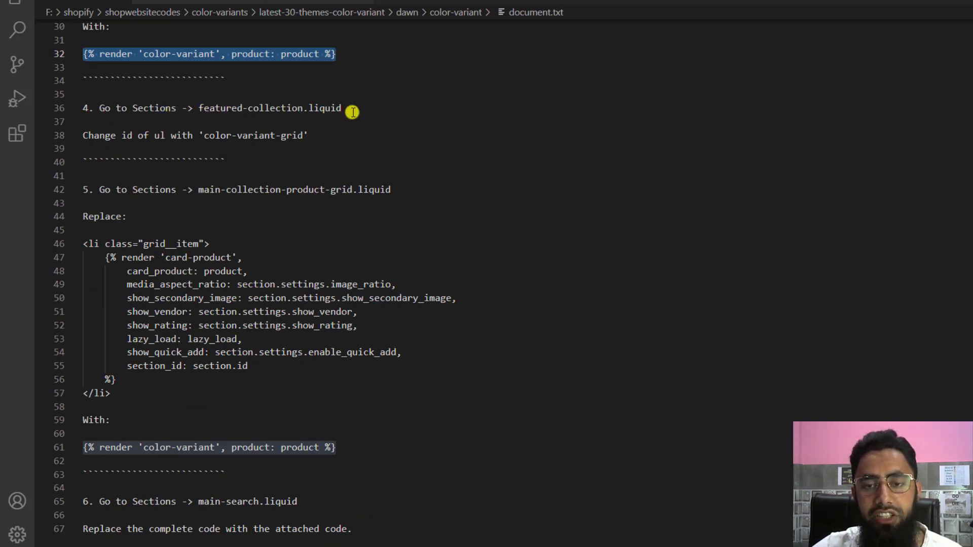
pyautogui.moveTo(85, 143)
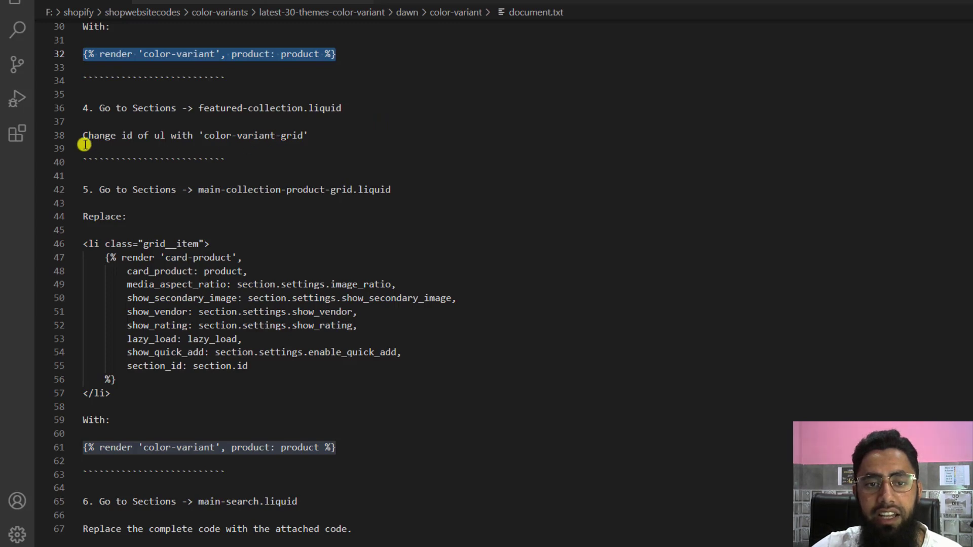
pyautogui.moveTo(203, 137)
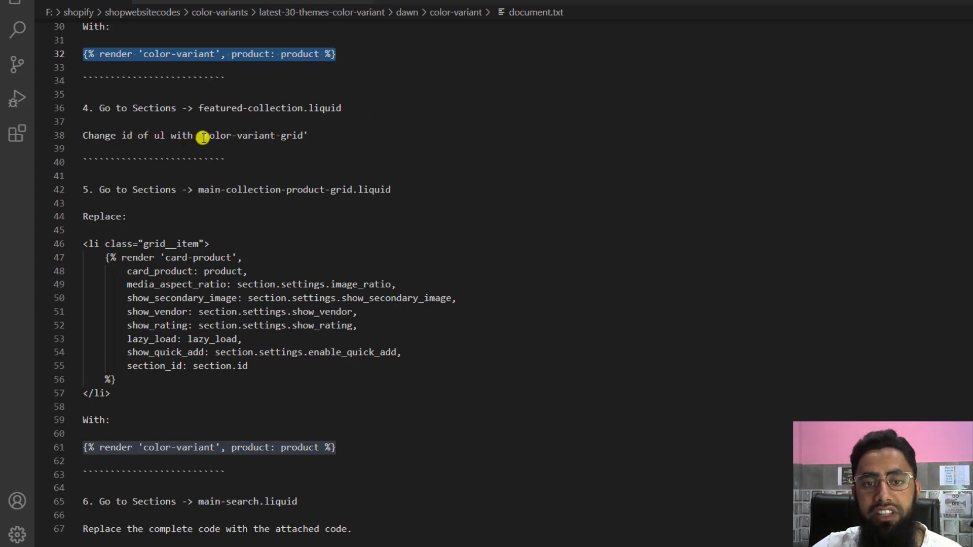
# Step: Change the product list ul id to color-variant-grid
pyautogui.doubleClick(253, 135)
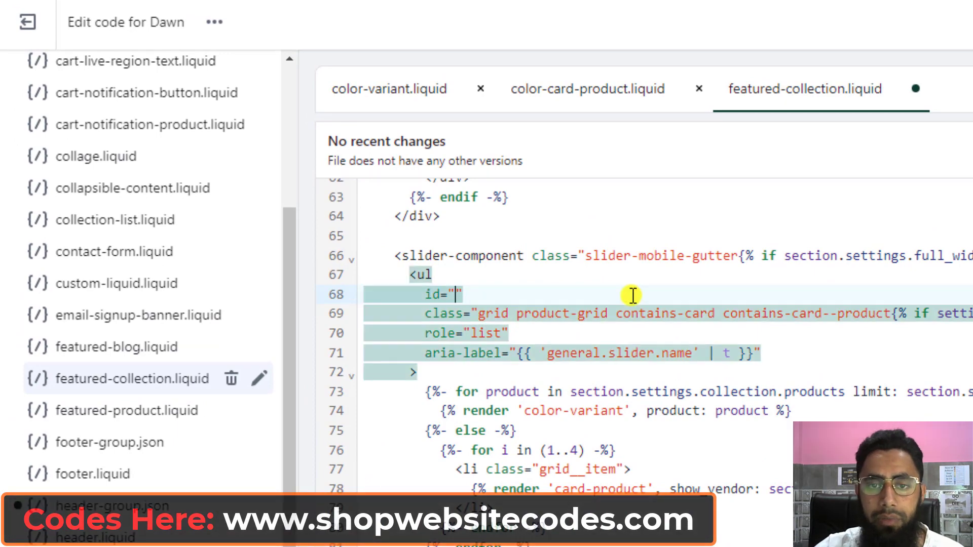
pyautogui.write('color-variant-grid')
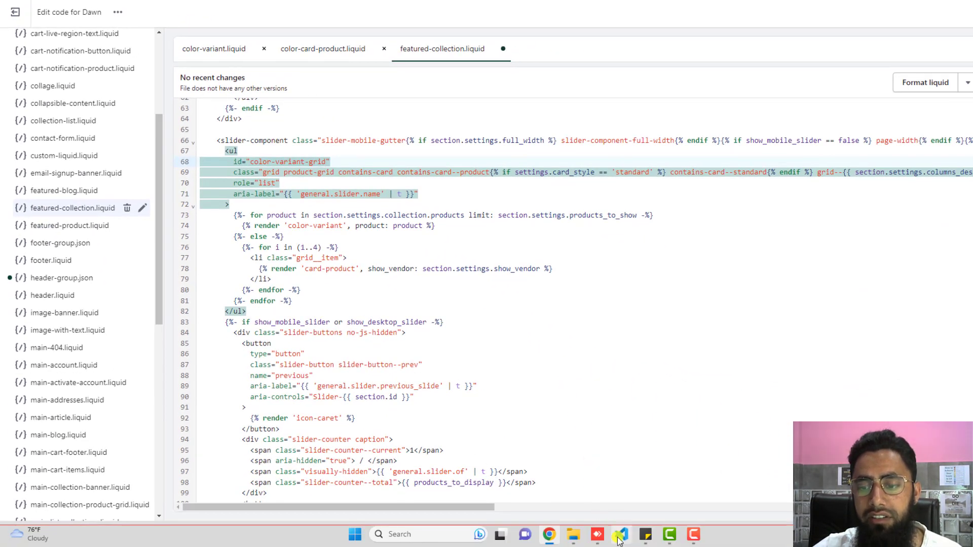
pyautogui.click(619, 535)
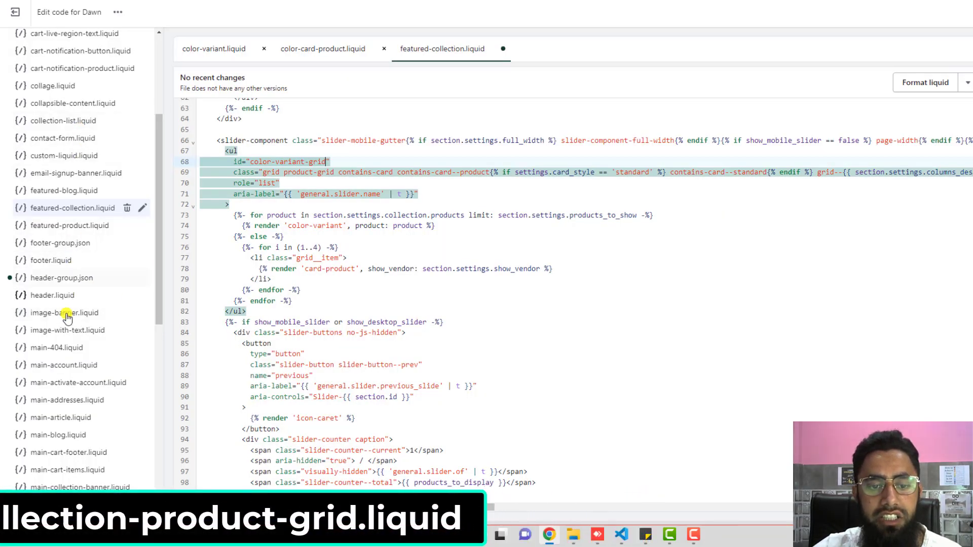
# Step: In main-collection-product-grid.liquid, find the card-product <li> block to replace with the color-variant render
pyautogui.scroll(-3)
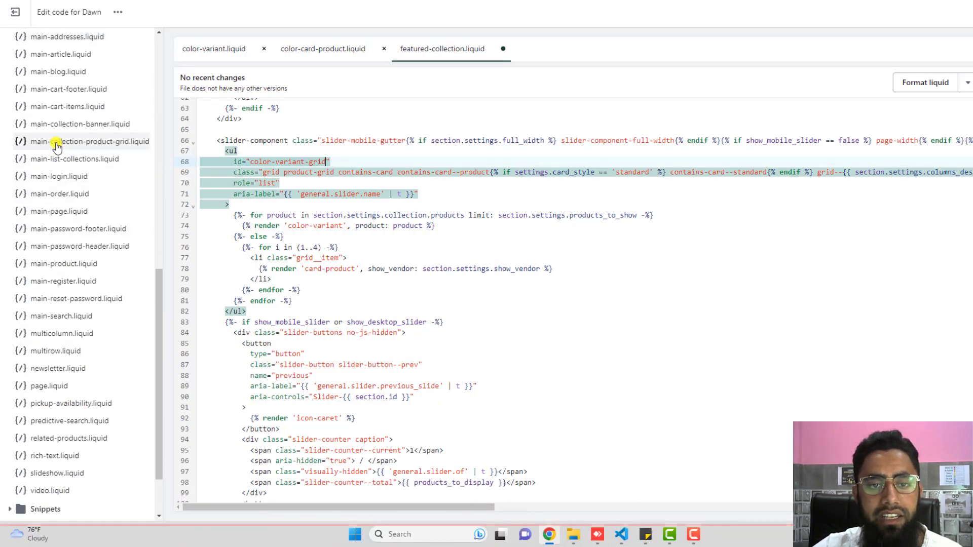
pyautogui.click(76, 141)
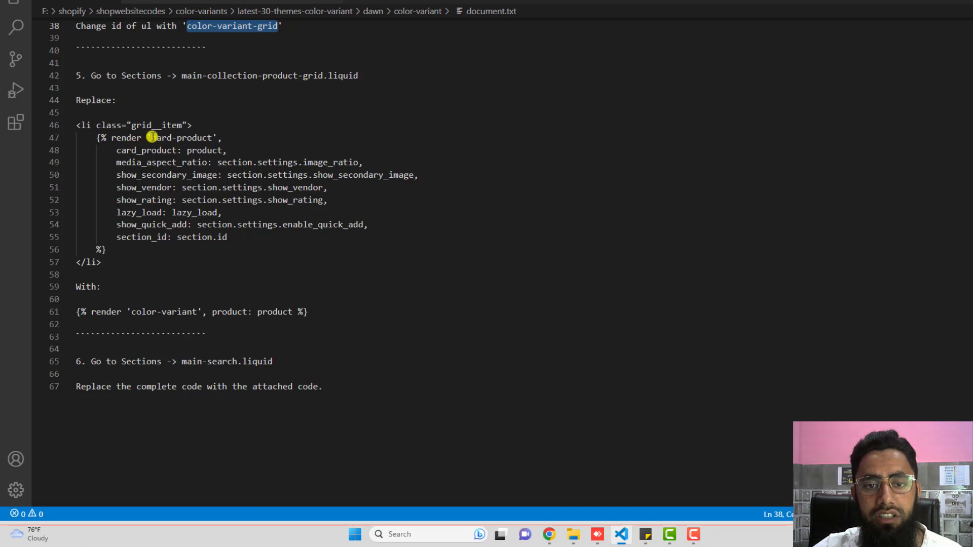
pyautogui.doubleClick(180, 138)
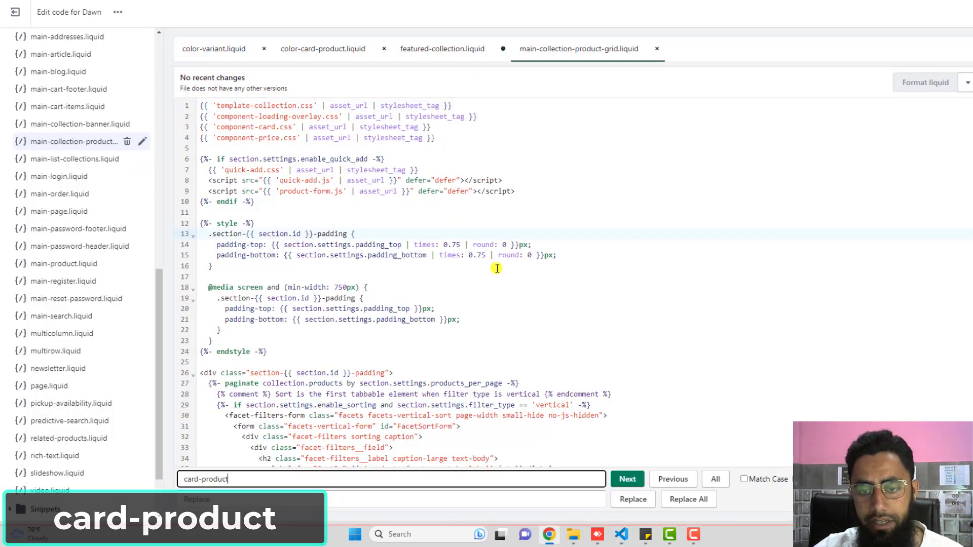
pyautogui.click(626, 479)
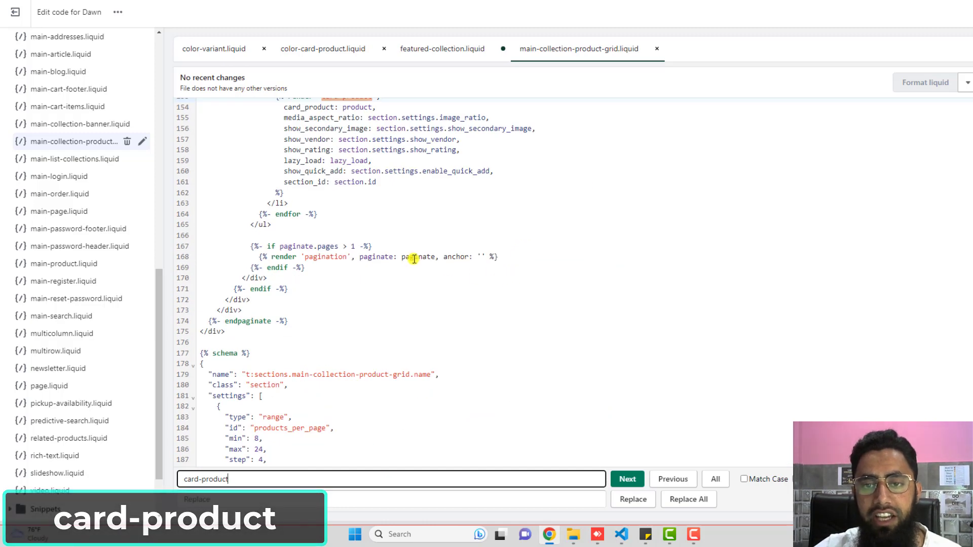
pyautogui.click(626, 478)
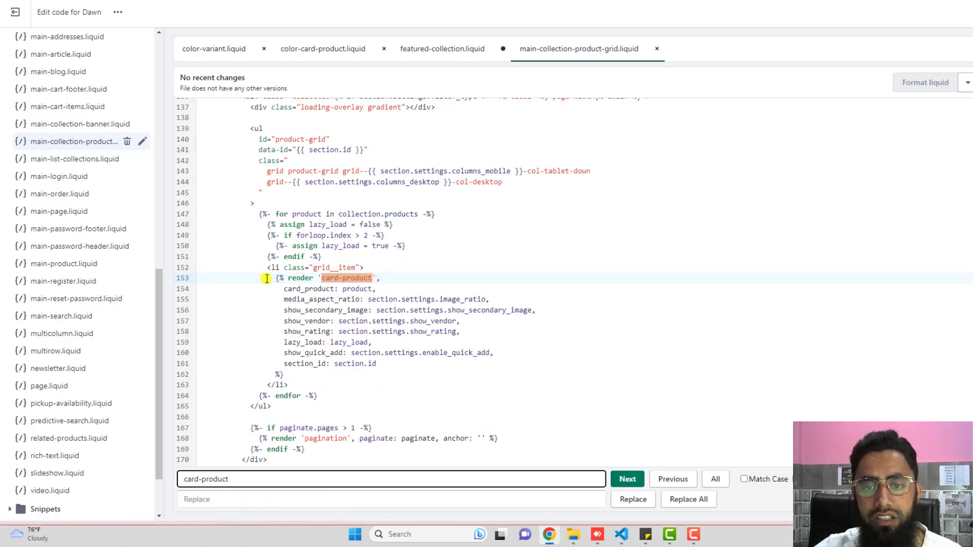
pyautogui.click(618, 535)
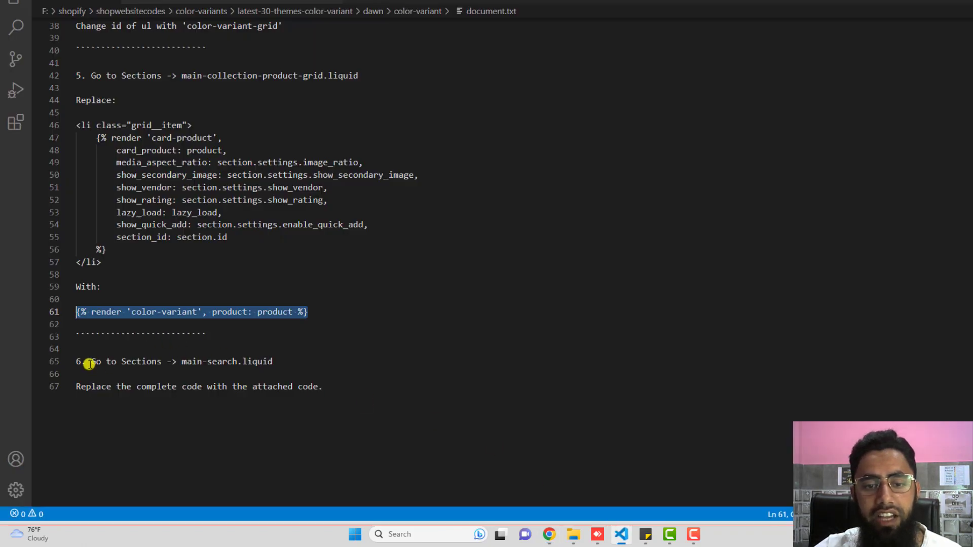
pyautogui.moveTo(217, 368)
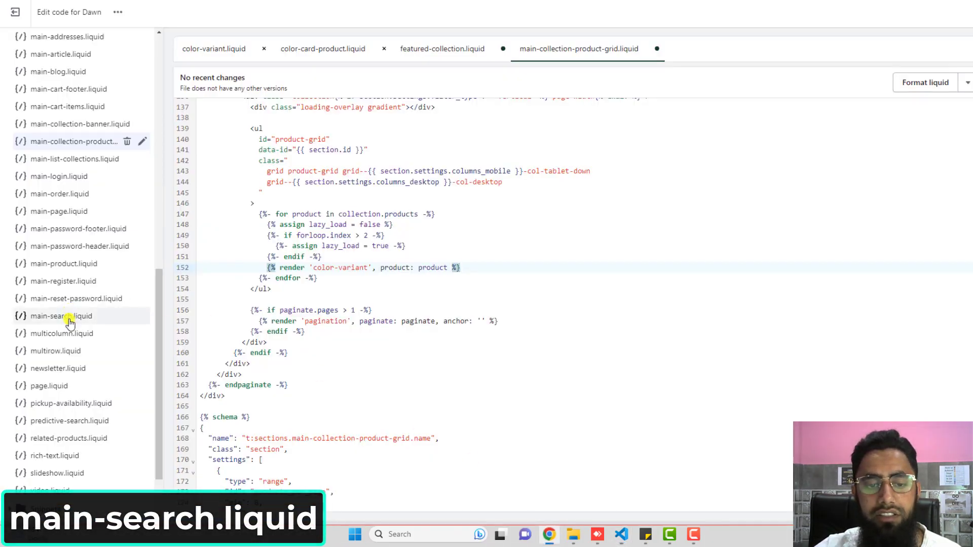
# Step: Replace main-search.liquid with the provided search page code and save it
pyautogui.scroll(-3)
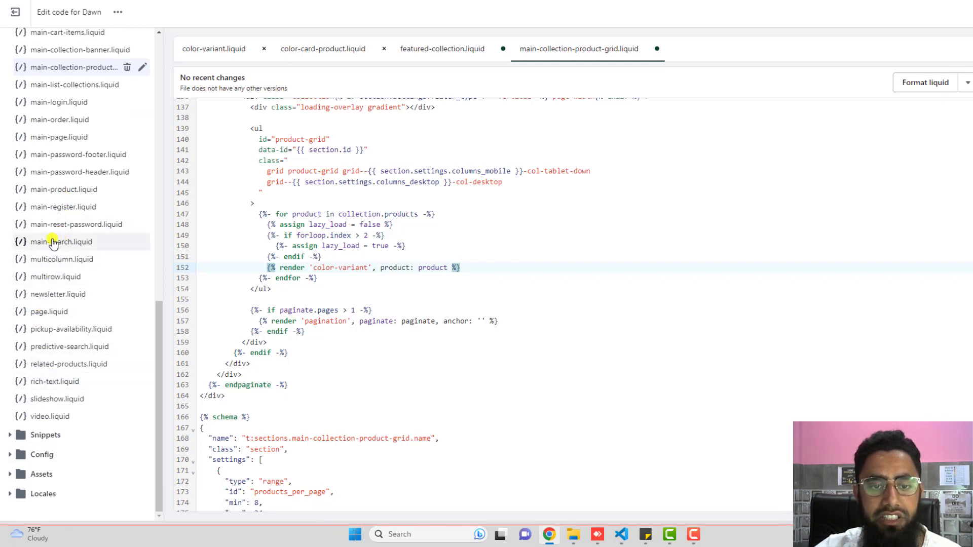
pyautogui.click(60, 241)
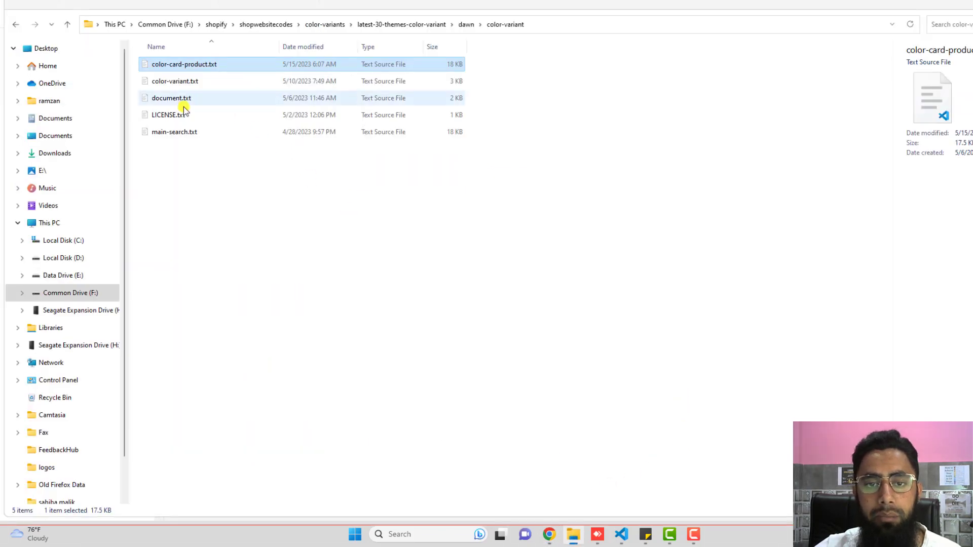
pyautogui.doubleClick(175, 132)
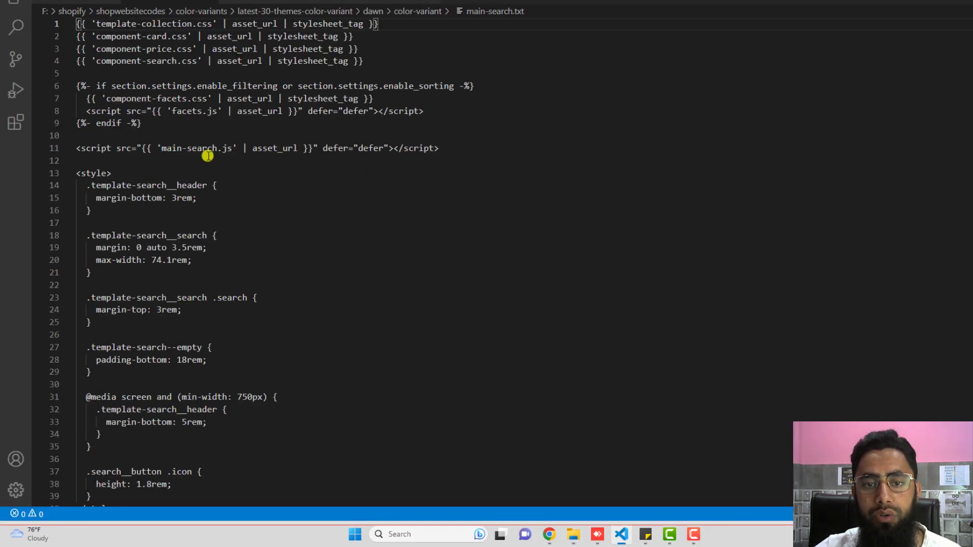
pyautogui.press('ctrl+a')
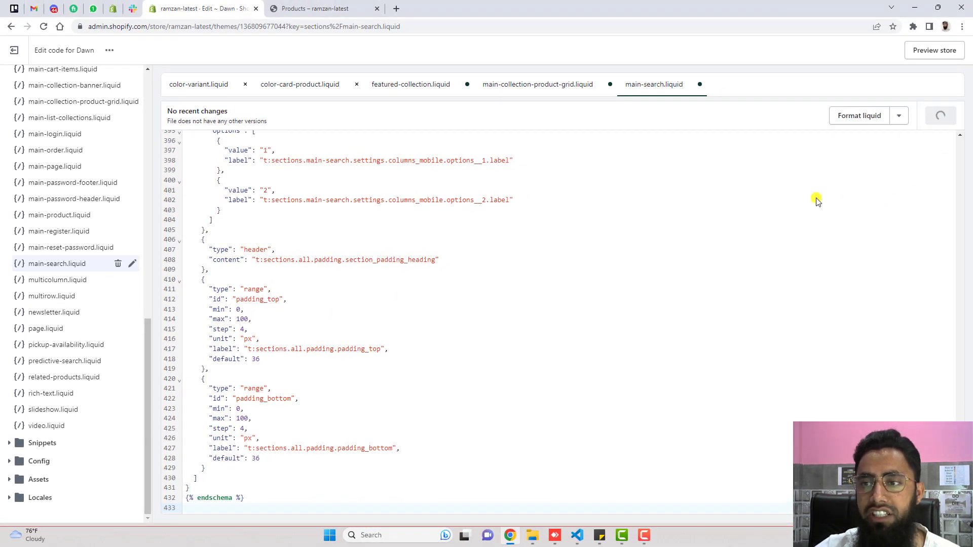
pyautogui.press('Ctrl+s')
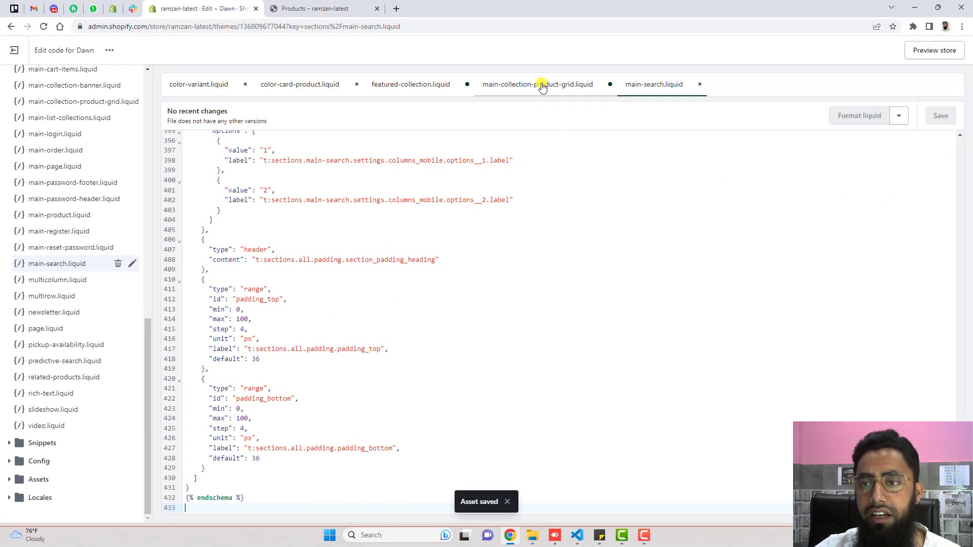
# Step: Save main-collection-product-grid.liquid and featured-collection.liquid as well
pyautogui.click(538, 85)
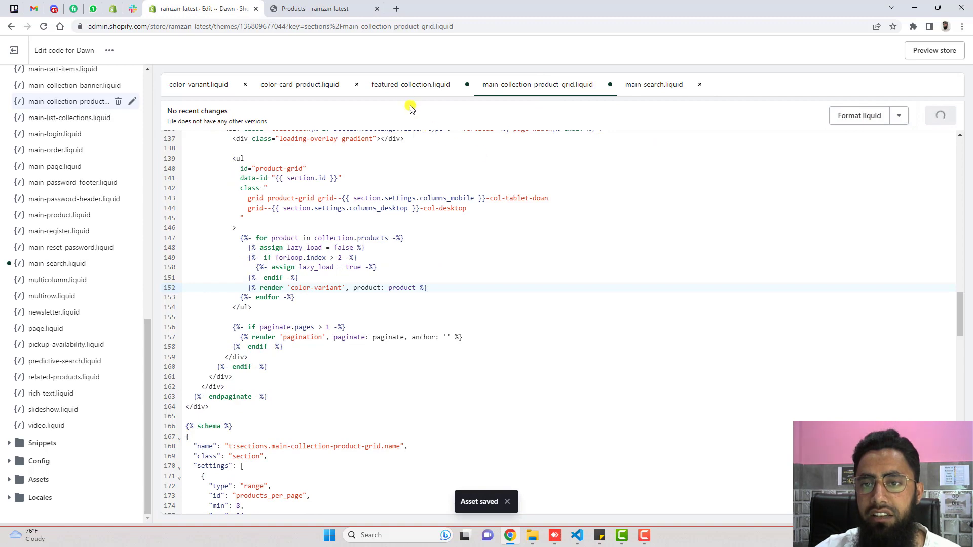
pyautogui.click(409, 84)
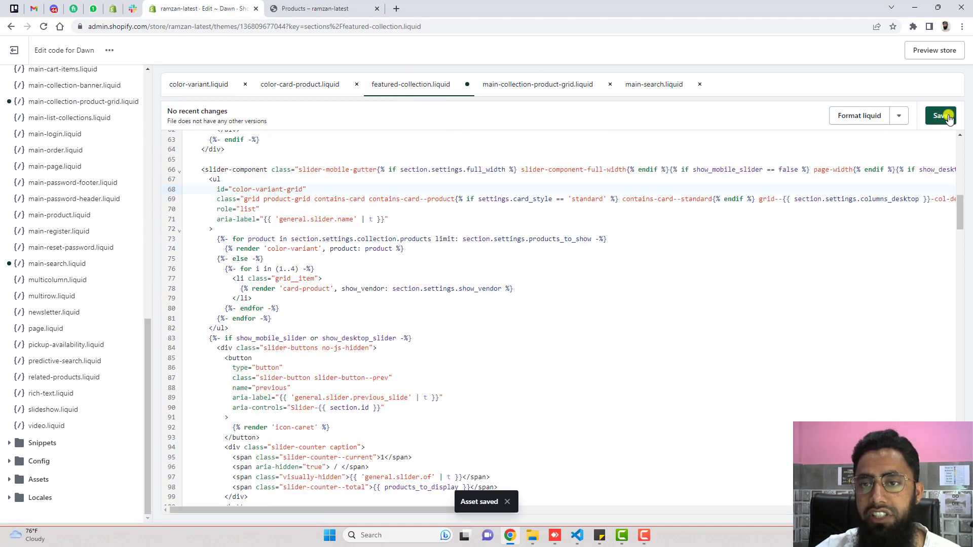
pyautogui.click(940, 115)
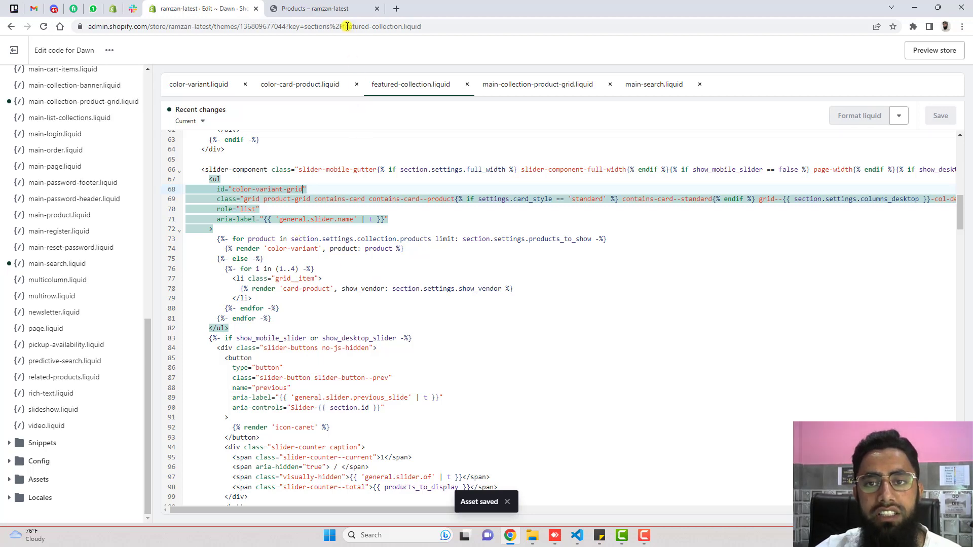
# Step: Reload the storefront catalog, scroll through the separate colour cards, then go to Home
pyautogui.click(318, 8)
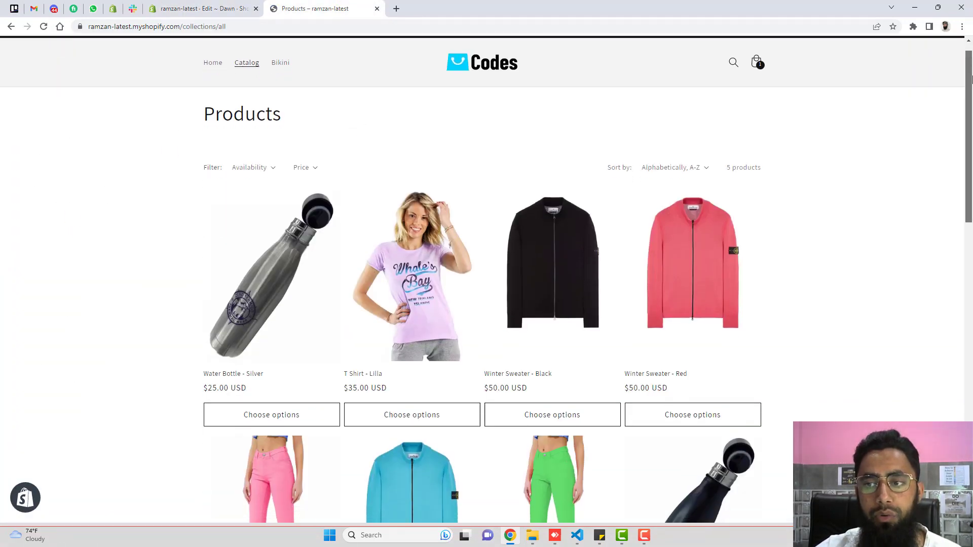
pyautogui.scroll(-3)
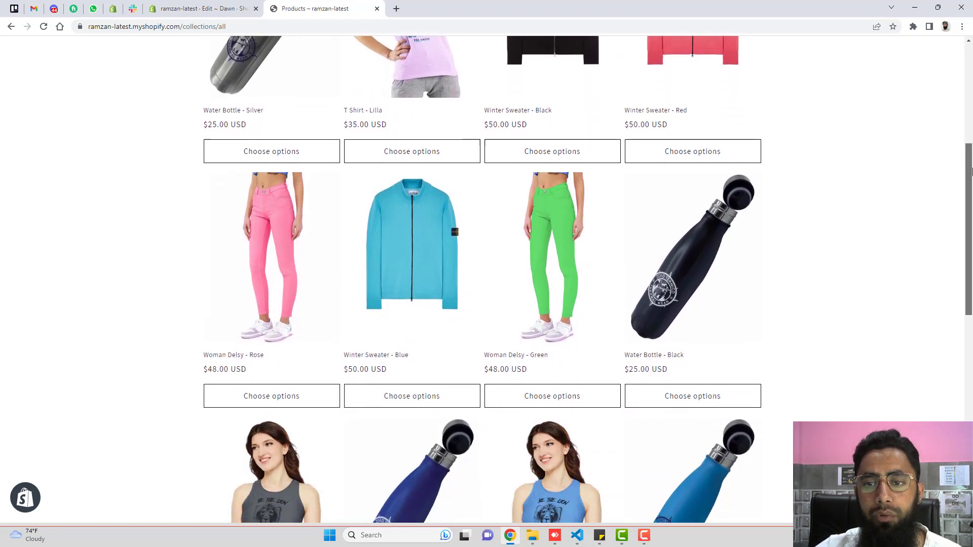
pyautogui.scroll(-3)
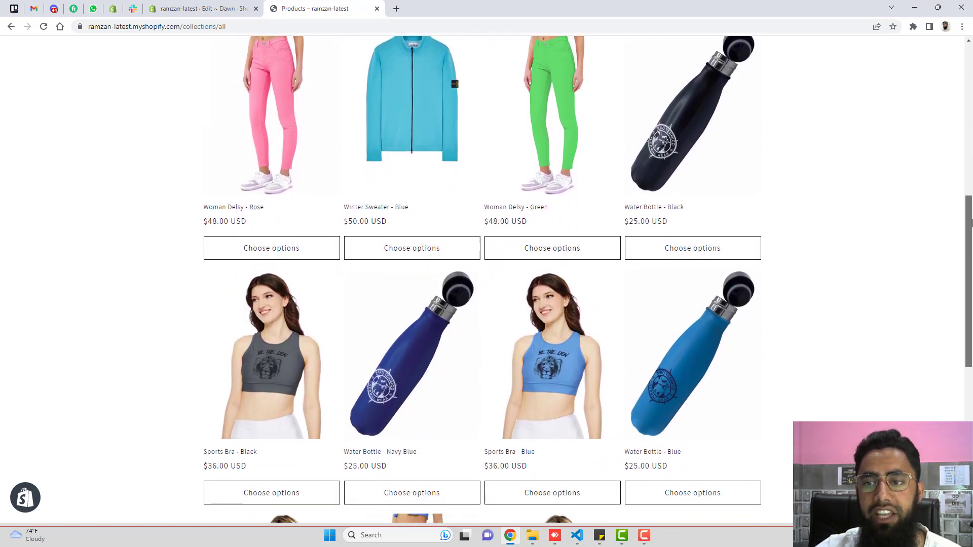
pyautogui.scroll(-3)
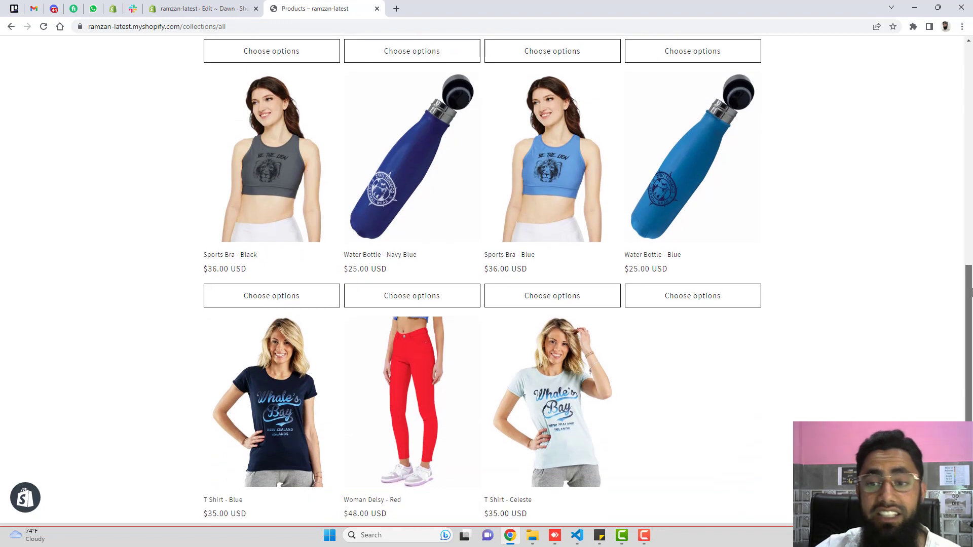
pyautogui.scroll(-3)
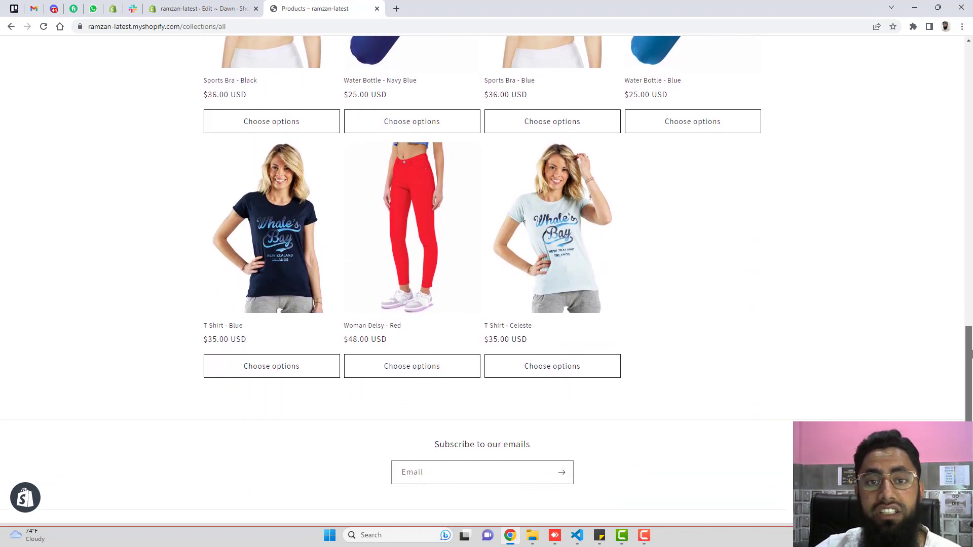
pyautogui.scroll(3)
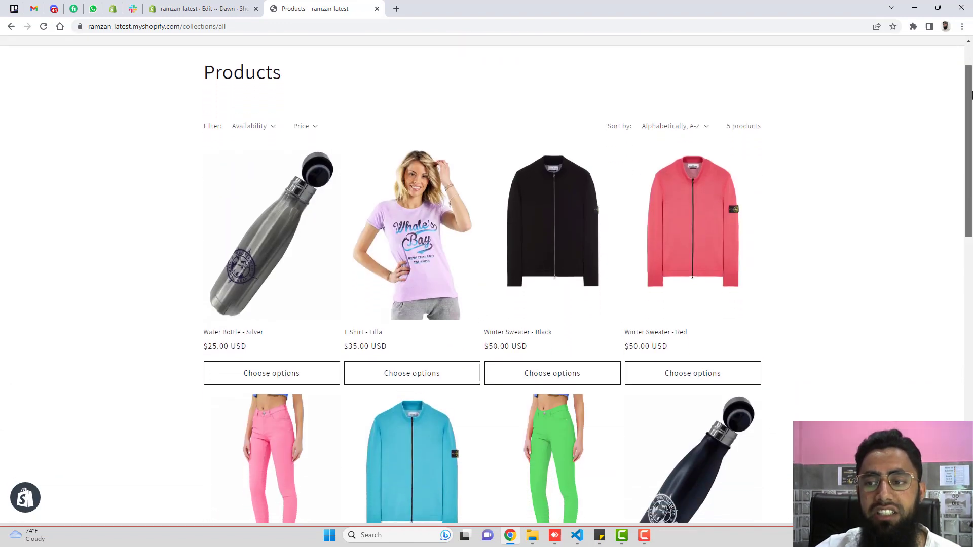
pyautogui.scroll(-3)
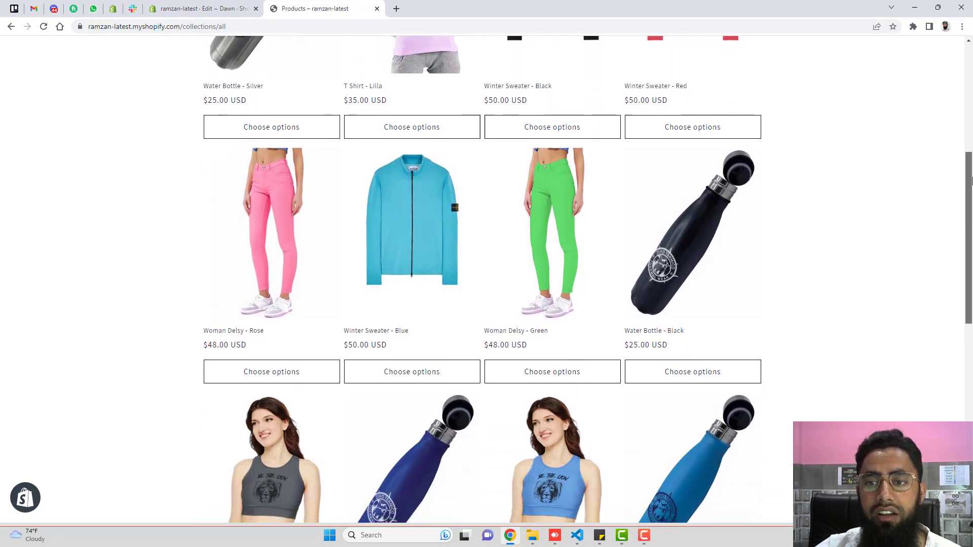
pyautogui.scroll(-3)
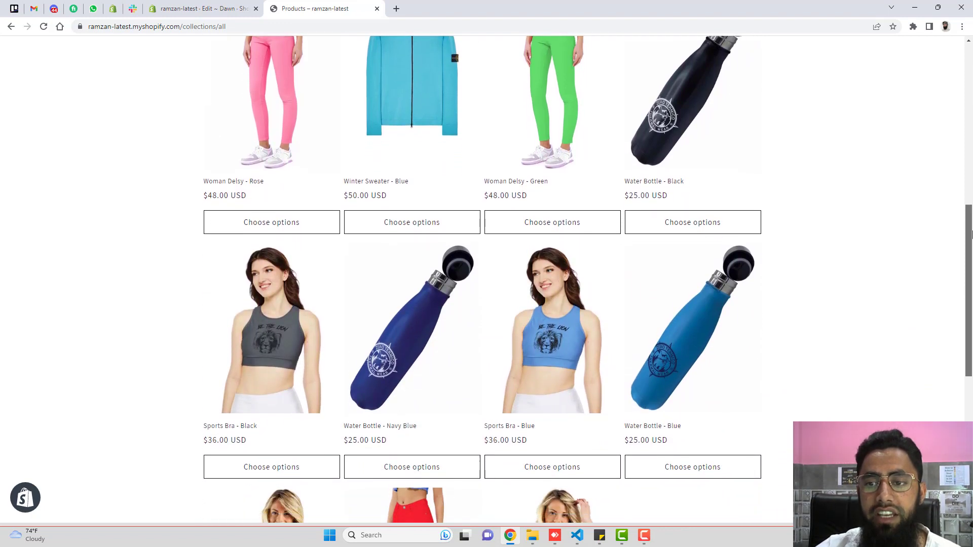
pyautogui.scroll(-3)
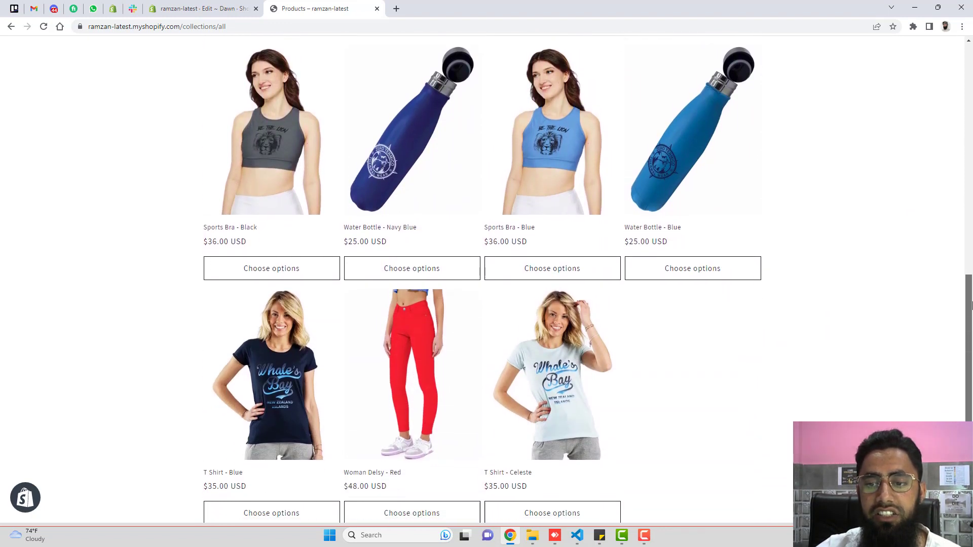
pyautogui.scroll(-3)
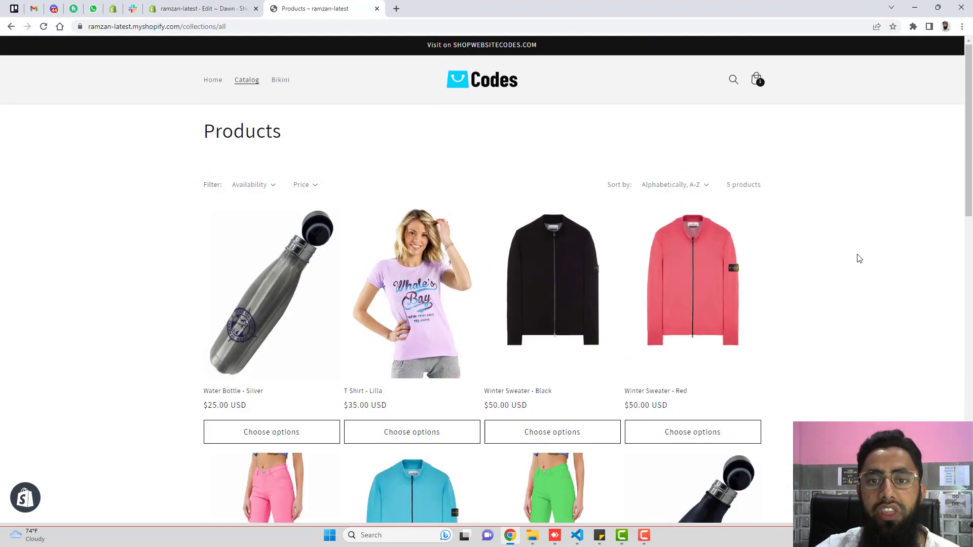
pyautogui.click(212, 79)
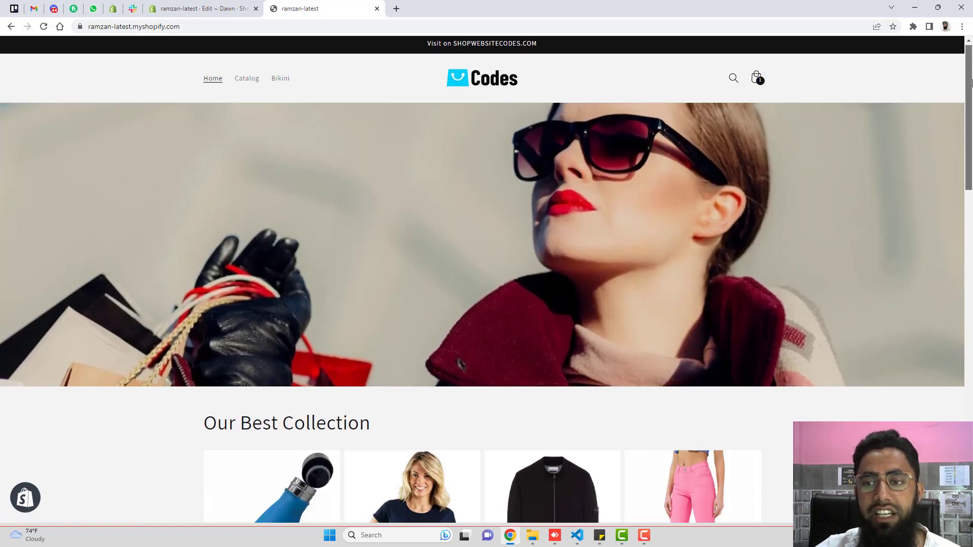
# Step: Scroll to Our Best Collection and choose options on Water Bottle - Navy Blue
pyautogui.scroll(-3)
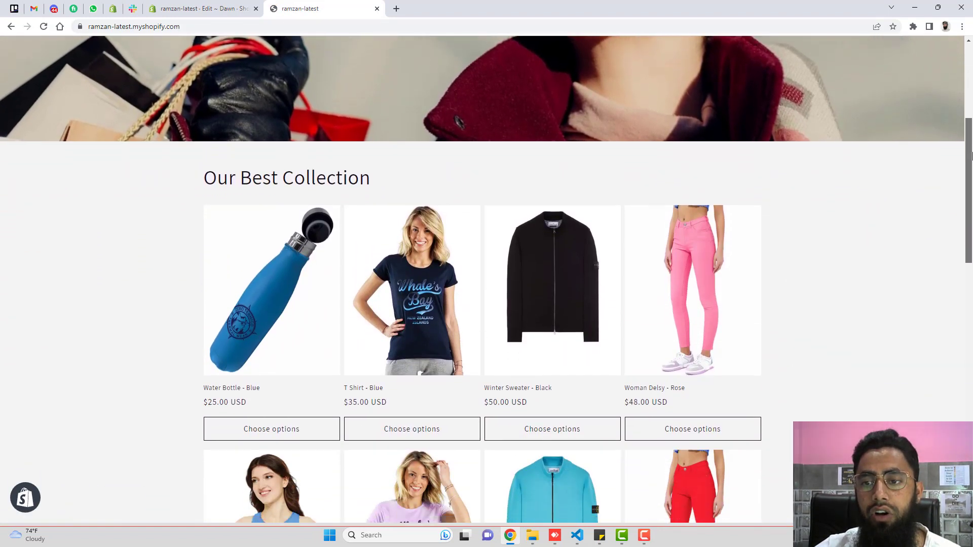
pyautogui.scroll(-3)
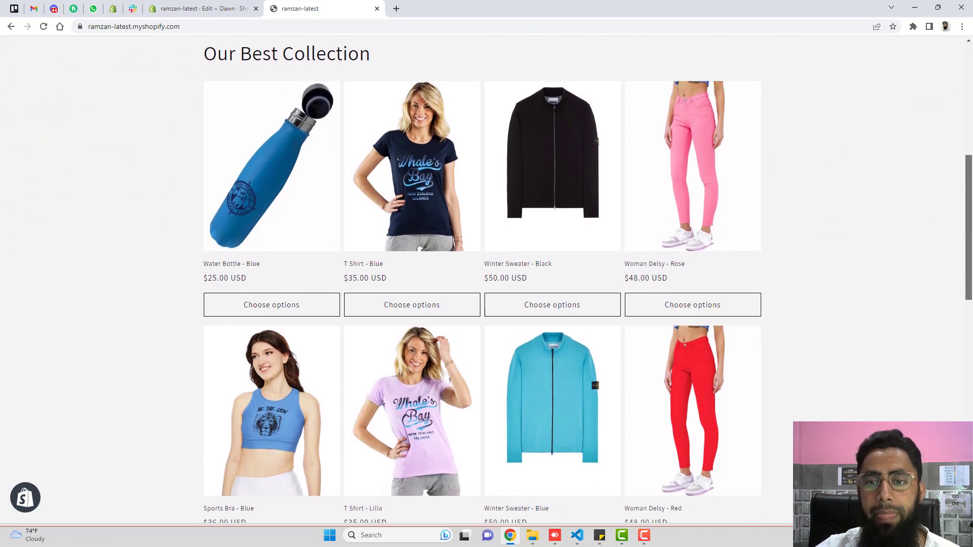
pyautogui.scroll(-3)
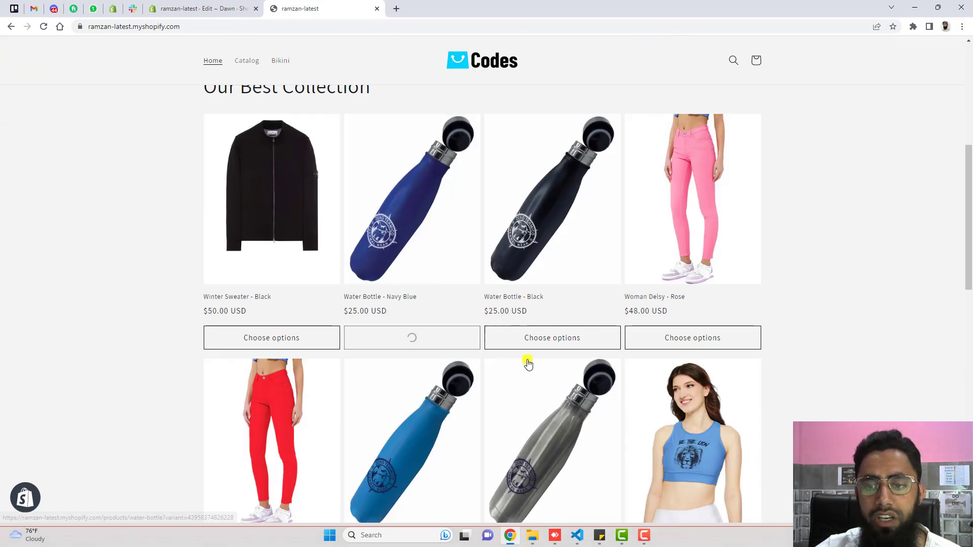
pyautogui.click(412, 337)
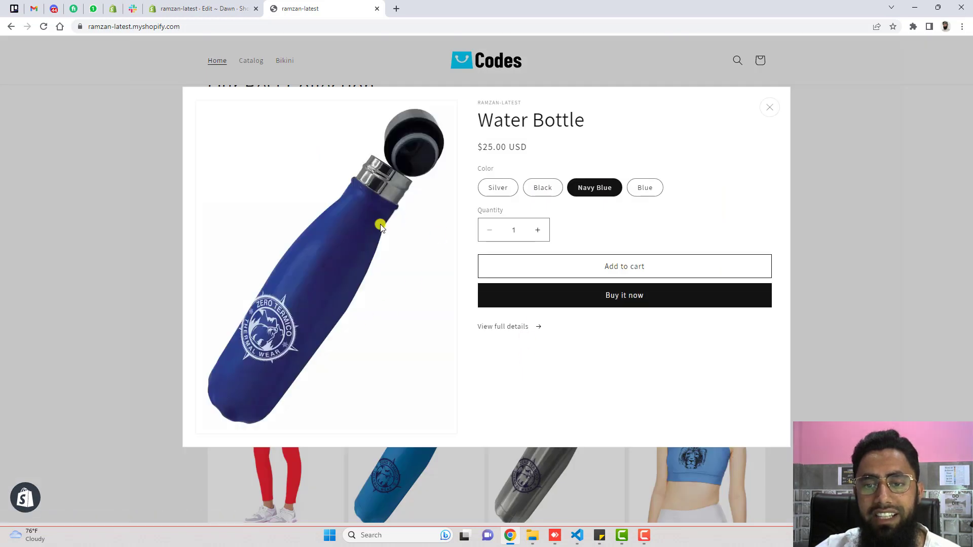
pyautogui.moveTo(770, 107)
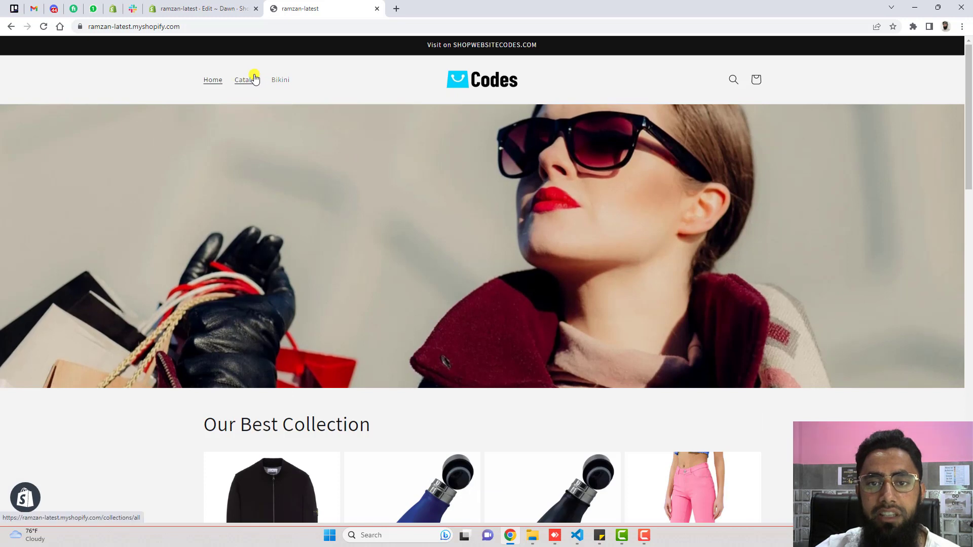
# Step: Browse the catalog and check the Woman Delsy - Red variant card opens its product page
pyautogui.click(246, 80)
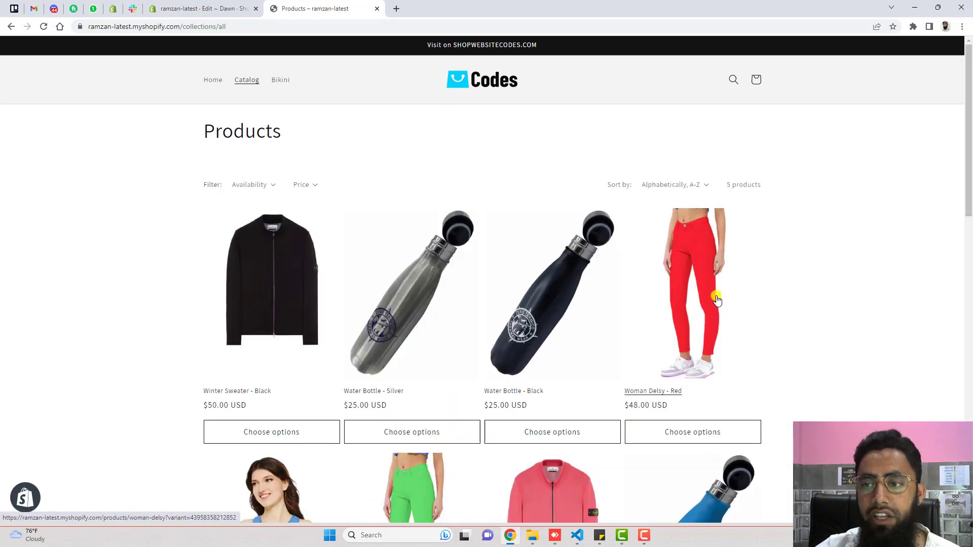
pyautogui.click(716, 299)
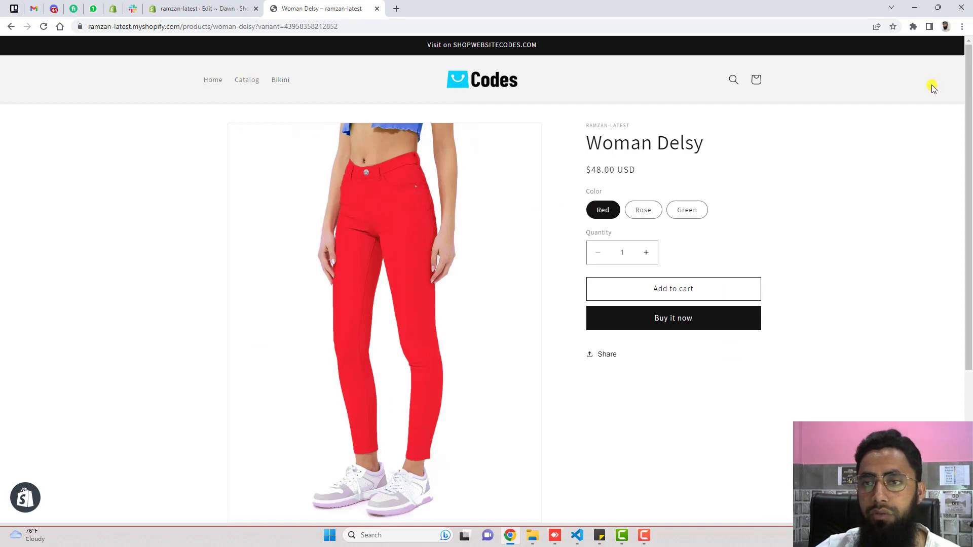
pyautogui.click(246, 79)
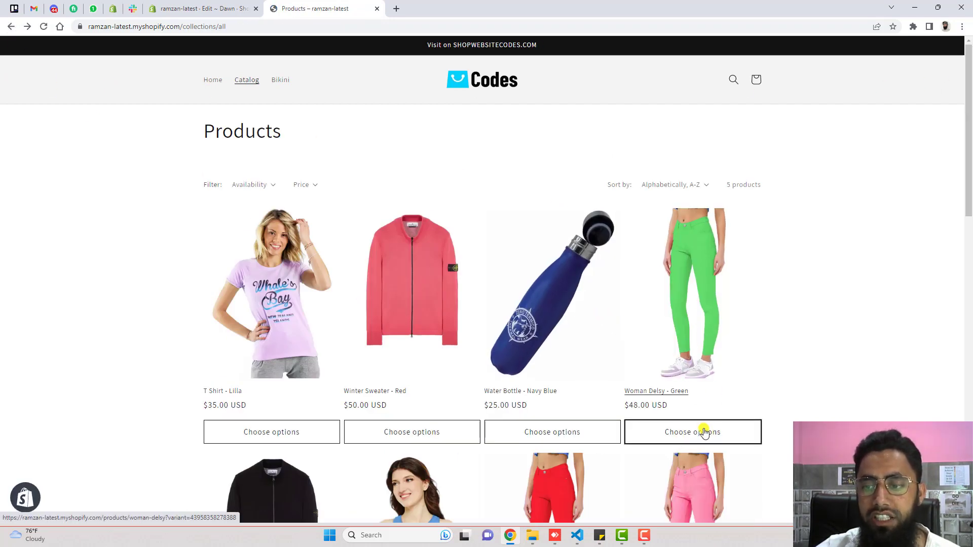
# Step: Add Woman Delsy - Green from its own card via Choose options; cart shows Color: Green at $48.00
pyautogui.click(693, 432)
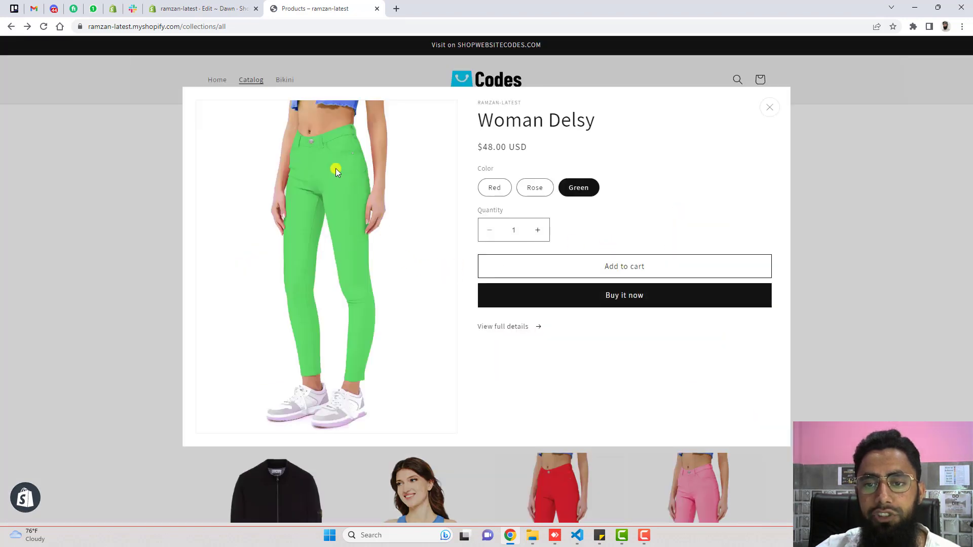
pyautogui.click(625, 265)
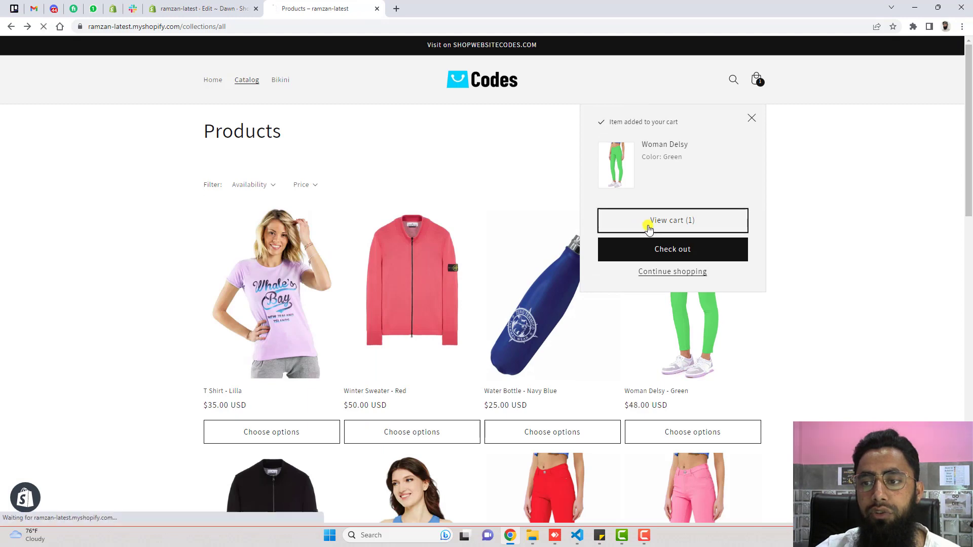
pyautogui.click(673, 221)
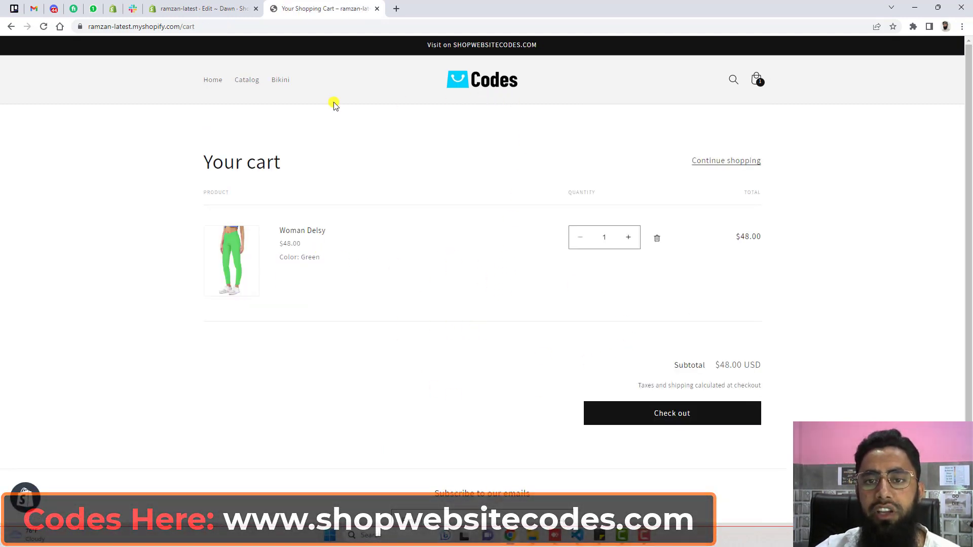
pyautogui.click(246, 79)
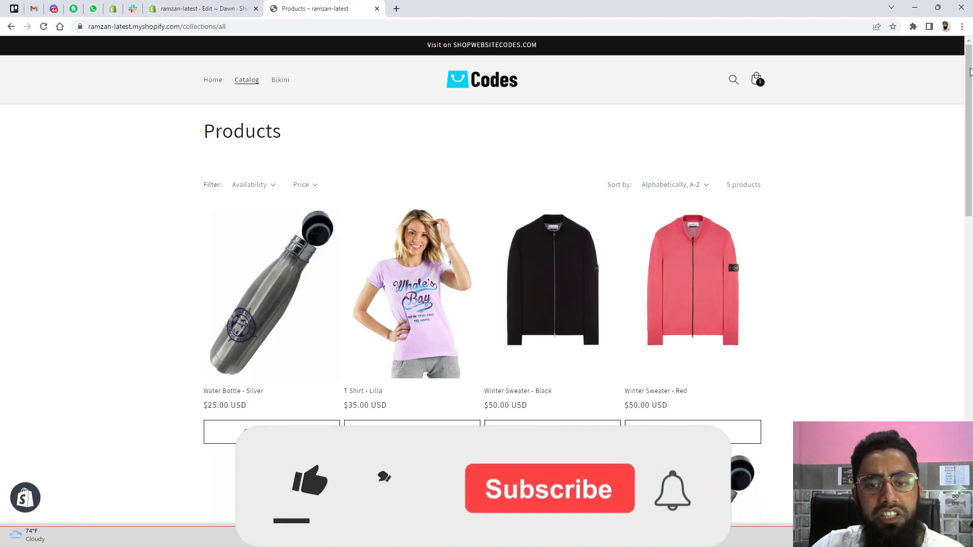